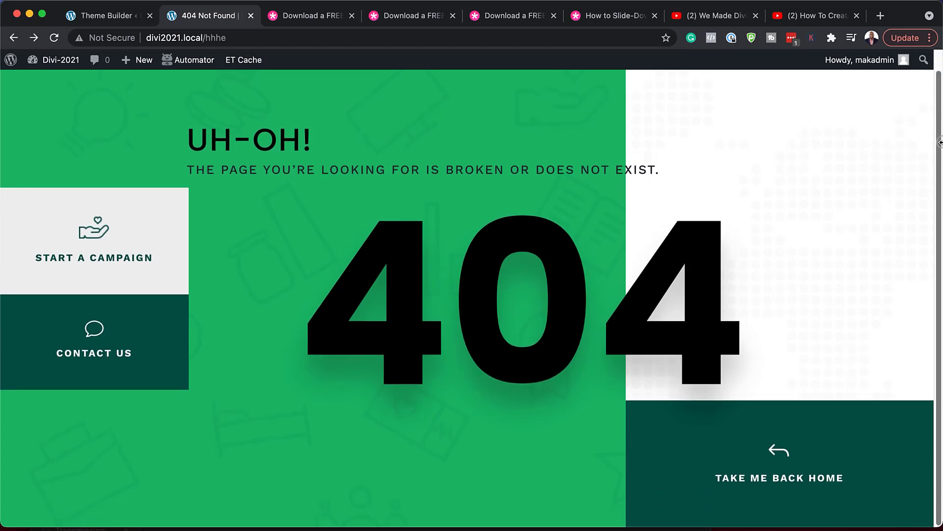
# - Subscribe with an email and download the Crowdfunding 404 page template zip
pyautogui.scroll(-3)
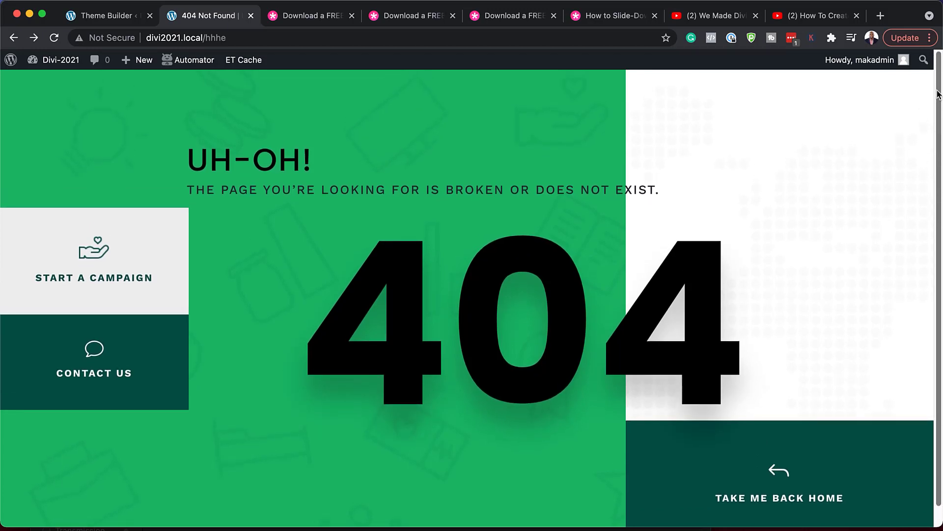
pyautogui.moveTo(469, 143)
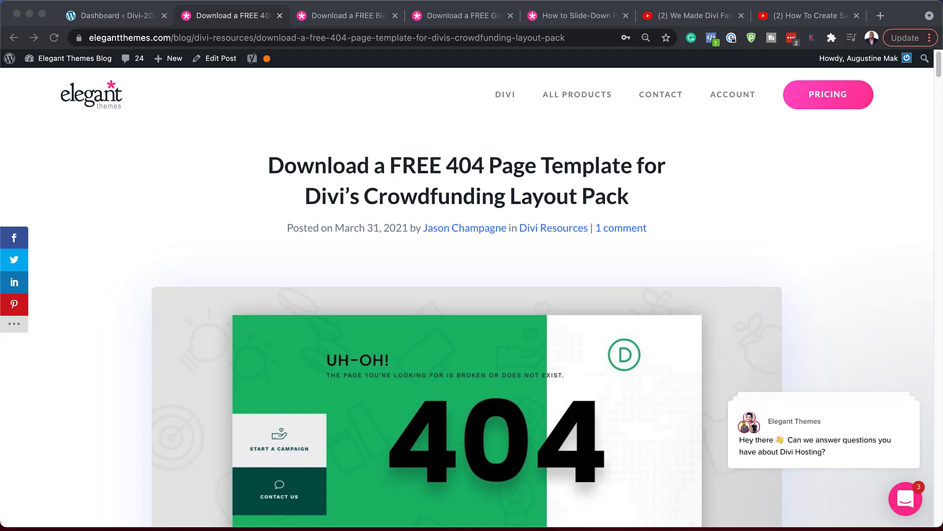
pyautogui.scroll(-3)
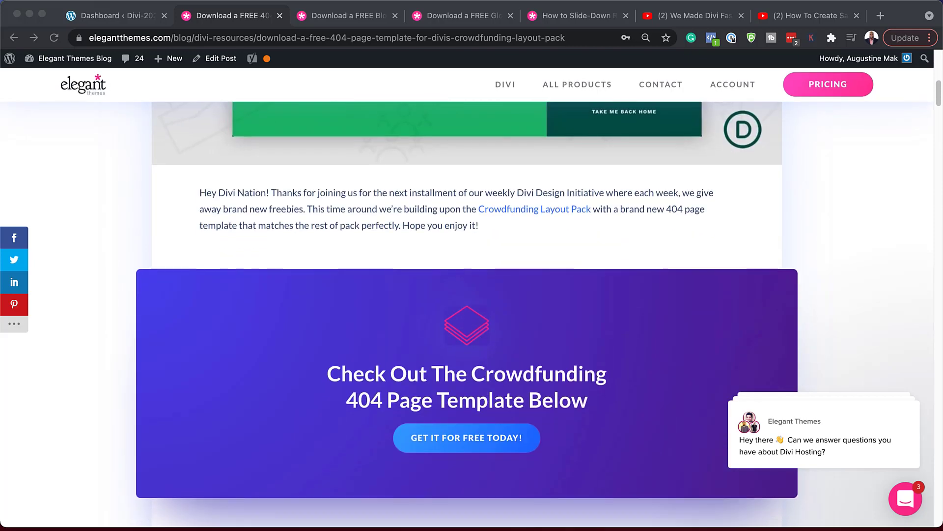
pyautogui.scroll(-3)
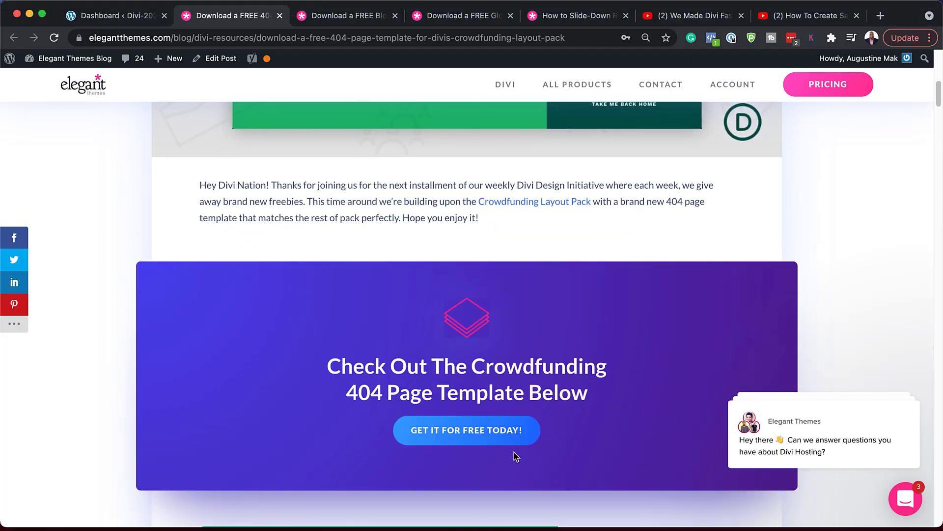
pyautogui.click(466, 429)
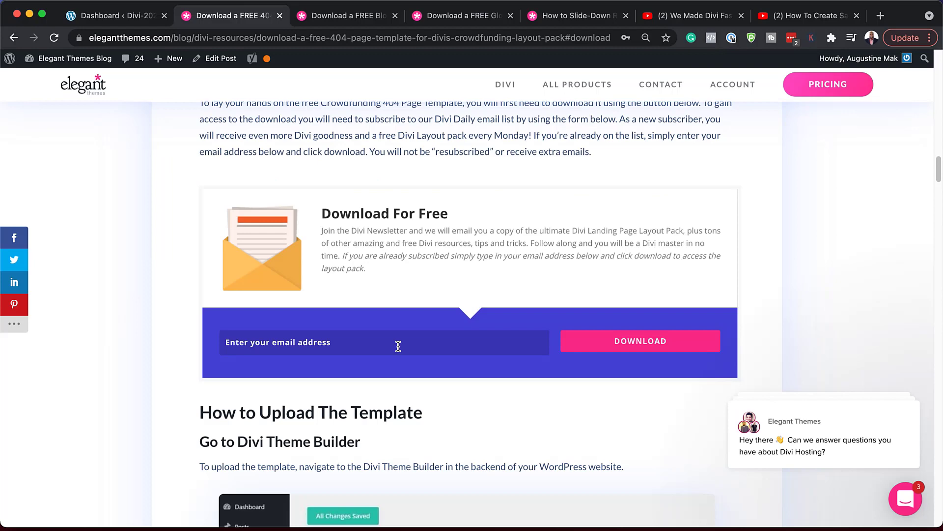
pyautogui.click(640, 341)
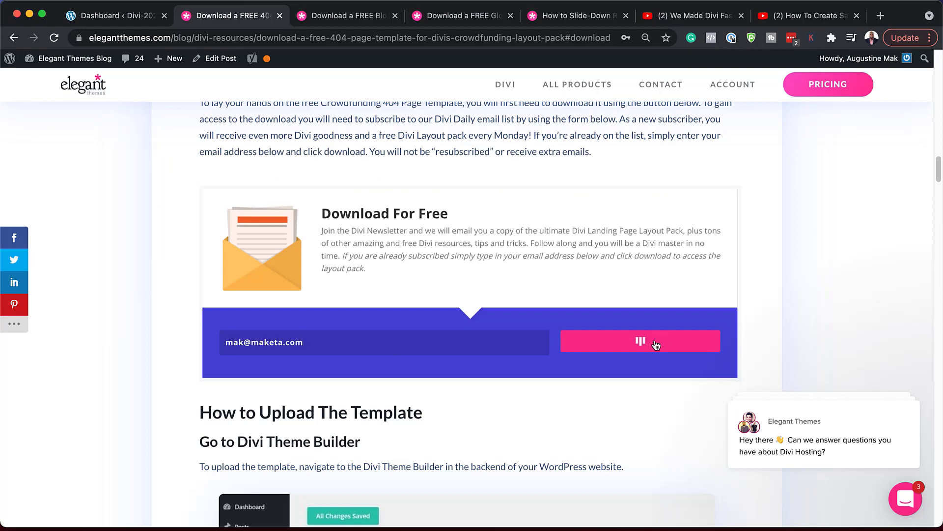
pyautogui.click(640, 341)
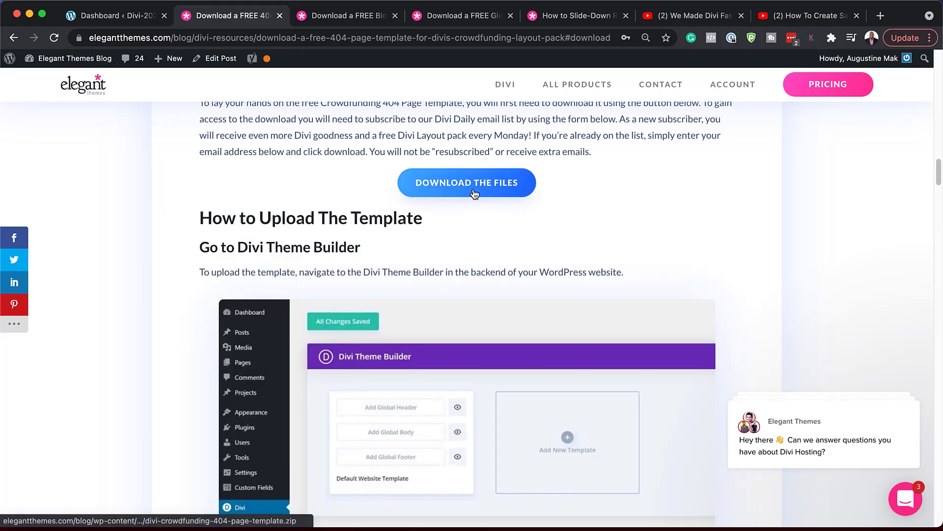
pyautogui.click(466, 183)
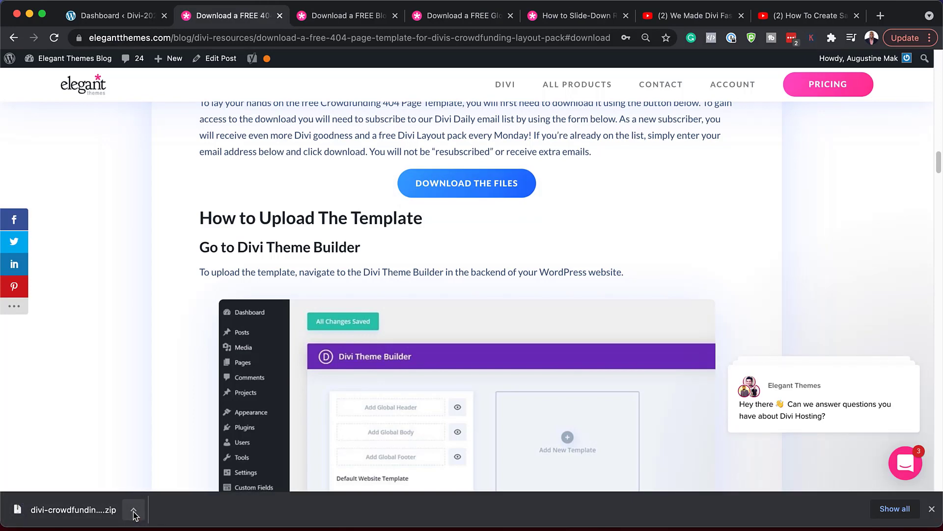
pyautogui.click(134, 509)
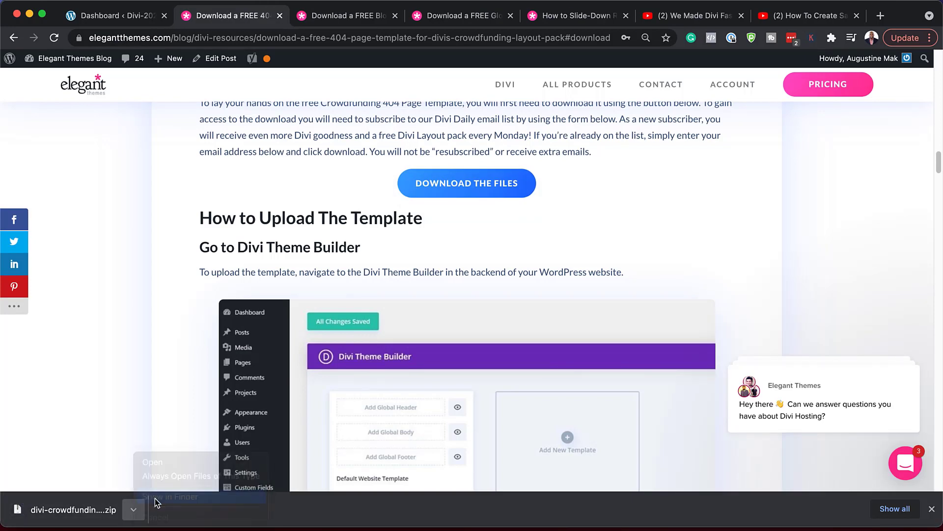
# - Reveal the downloaded zip in Finder and extract divi-crowdfunding-404-page-template.json to the Desktop
pyautogui.click(172, 496)
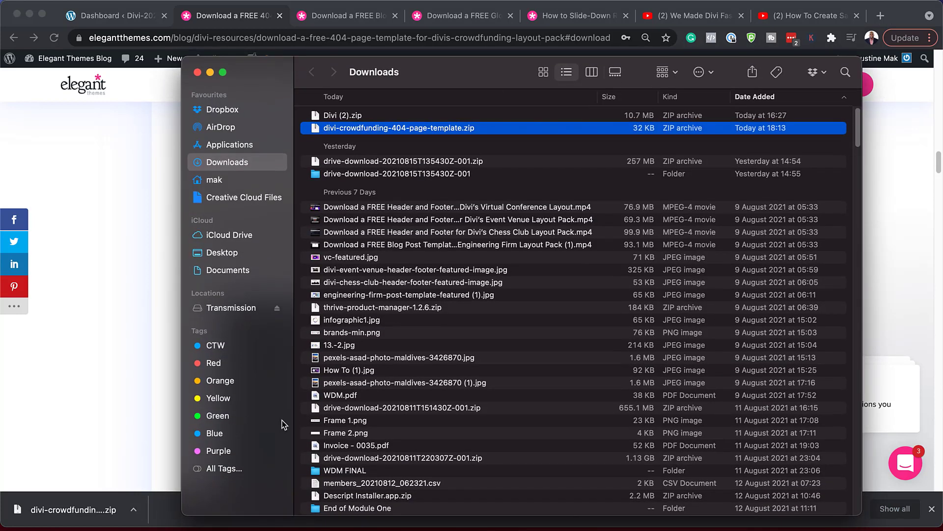
pyautogui.moveTo(319, 131)
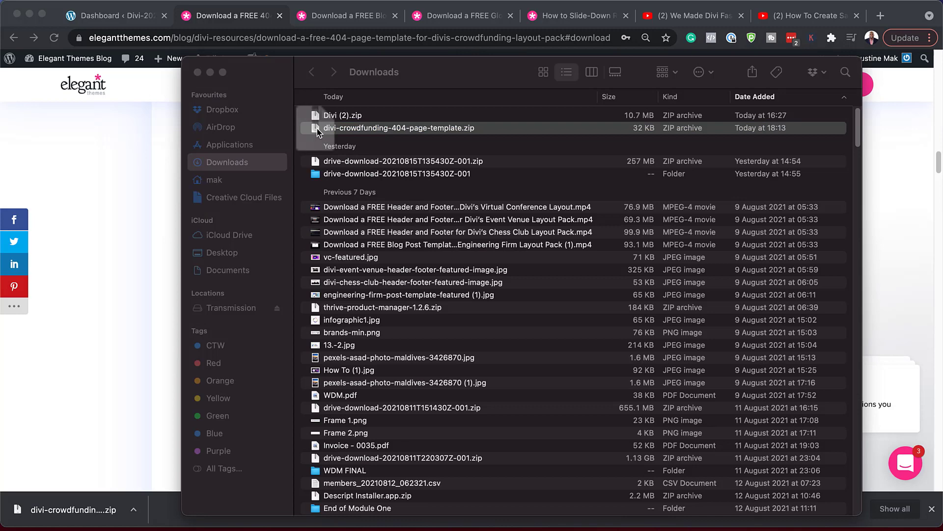
pyautogui.click(222, 252)
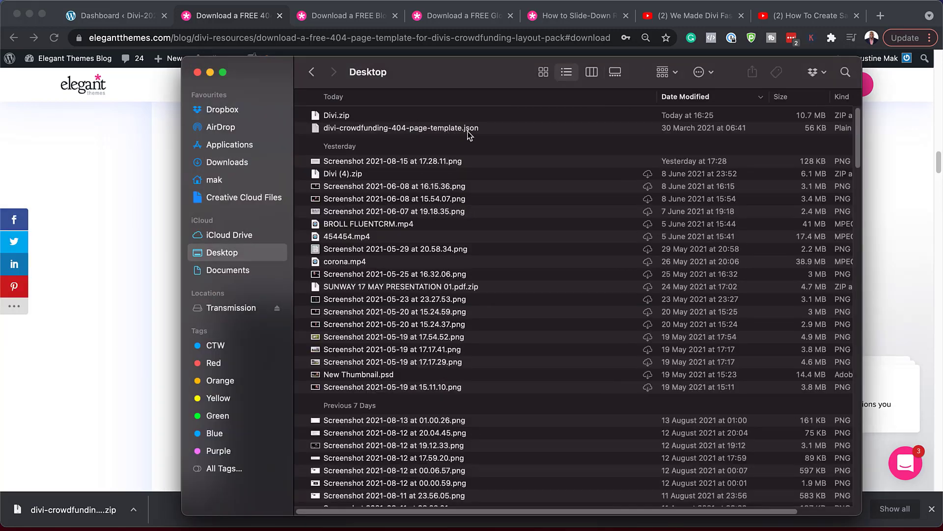
pyautogui.moveTo(435, 134)
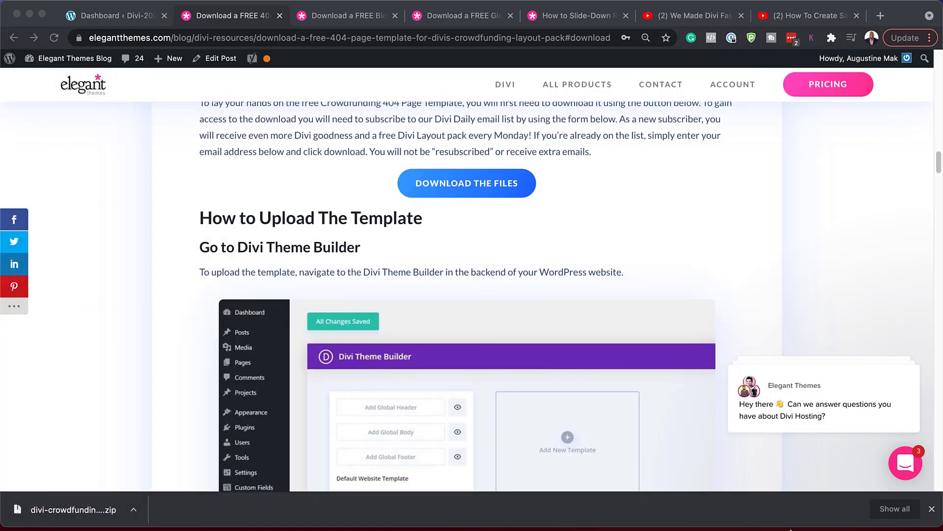
# - Confirm the nonexistent URL still shows WordPress's default 'No Results Found' page
pyautogui.scroll(-3)
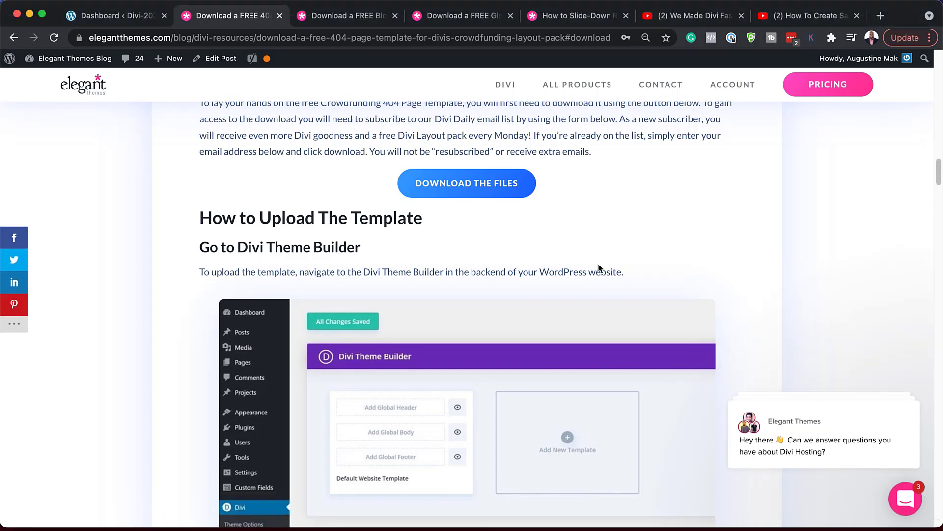
pyautogui.click(114, 15)
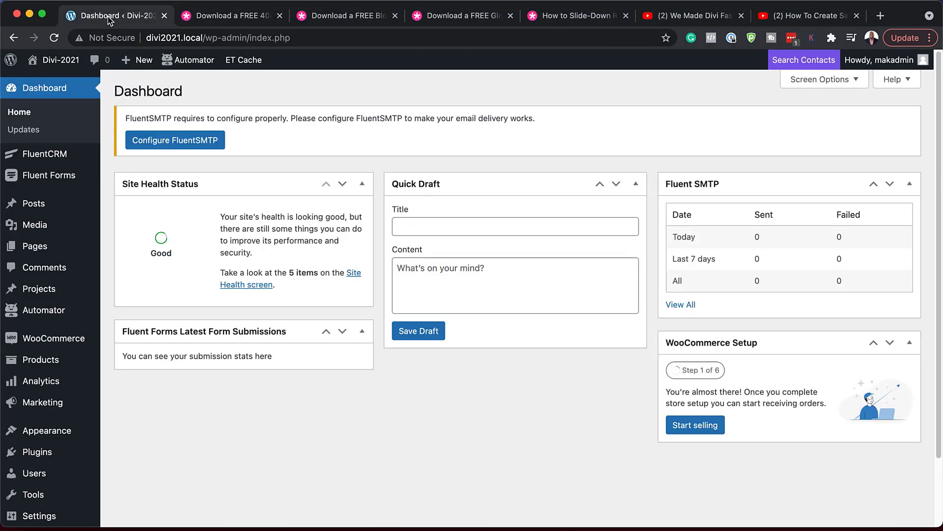
pyautogui.moveTo(194, 60)
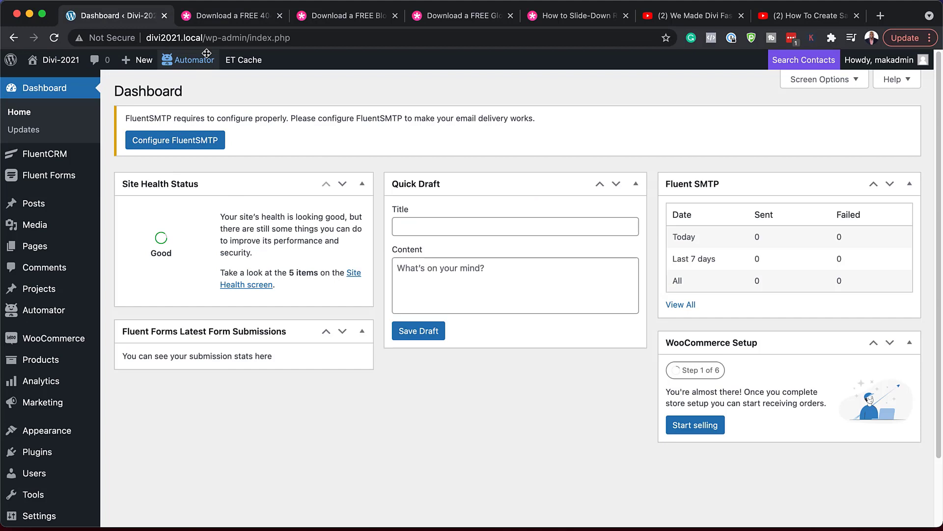
pyautogui.click(191, 37)
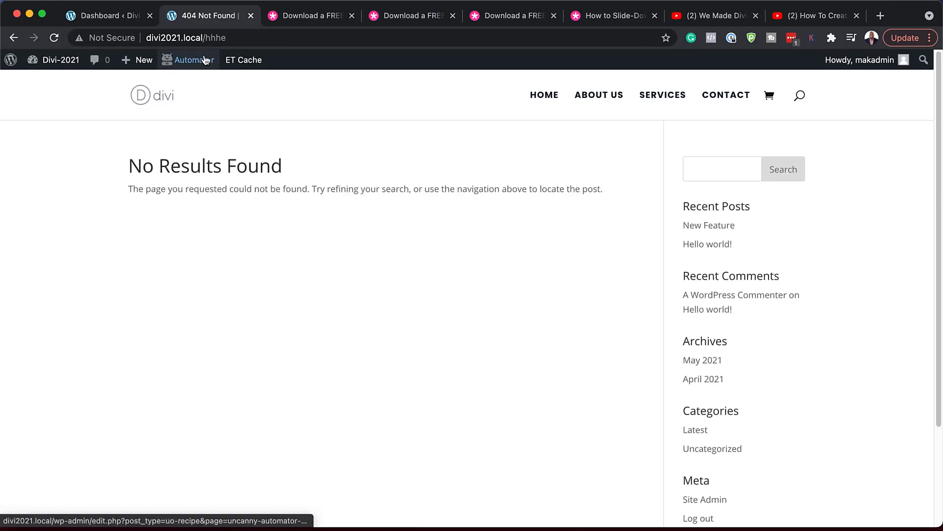
pyautogui.moveTo(150, 195)
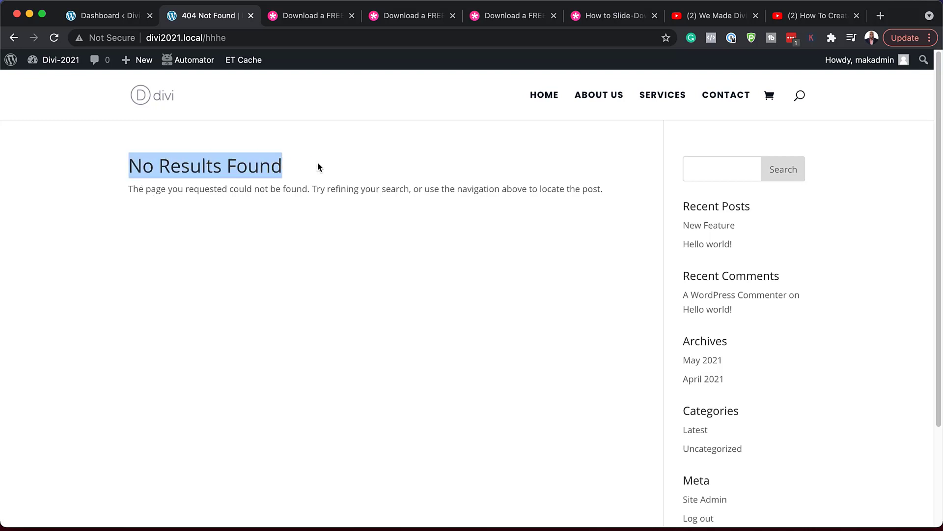
pyautogui.moveTo(609, 223)
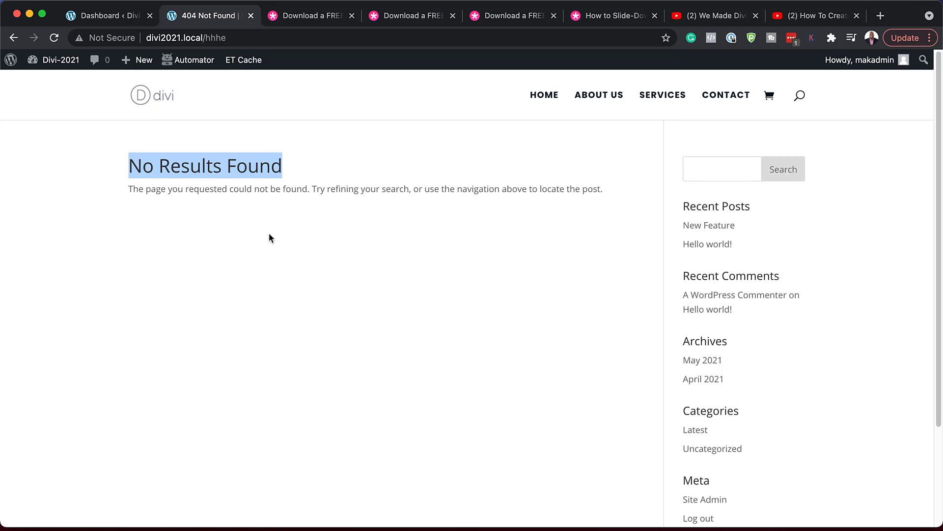
pyautogui.moveTo(287, 253)
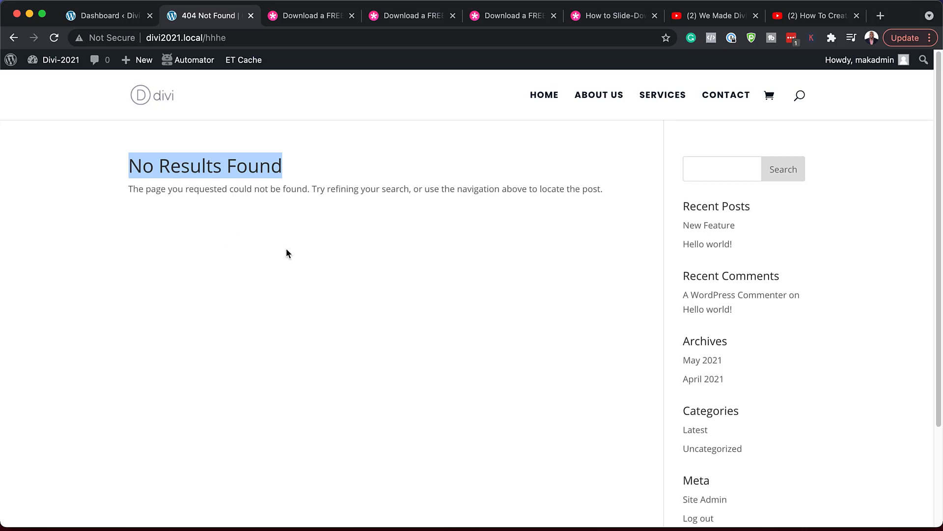
pyautogui.moveTo(143, 60)
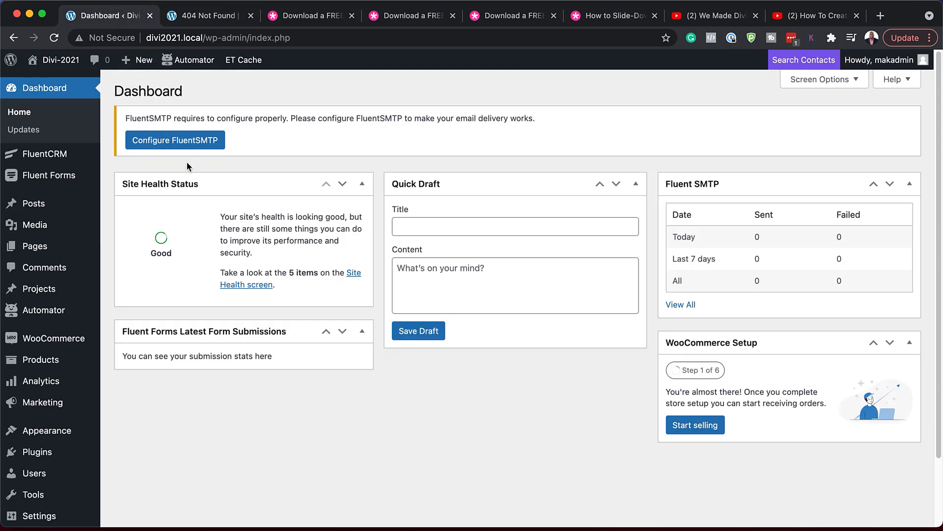
# - Import the crowdfunding 404 template JSON into Divi Theme Builder as a 404 Page template
pyautogui.scroll(-3)
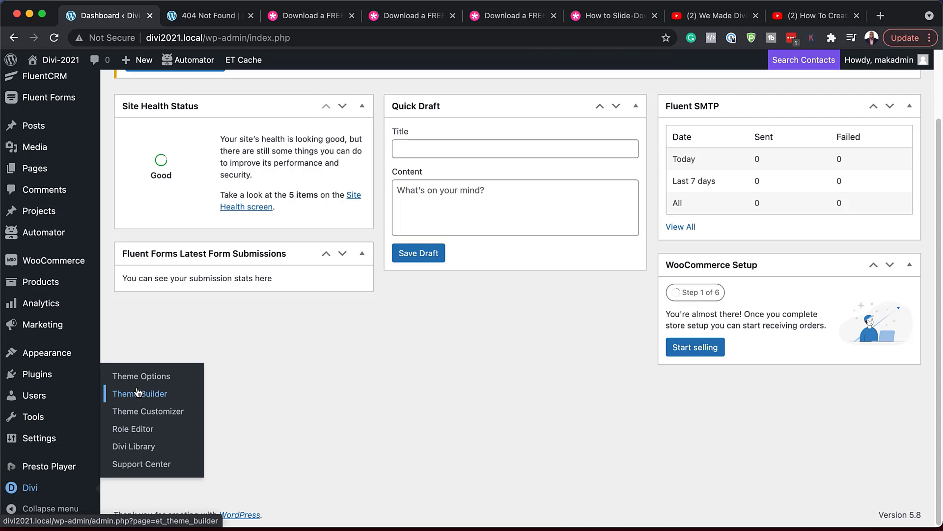
pyautogui.click(139, 393)
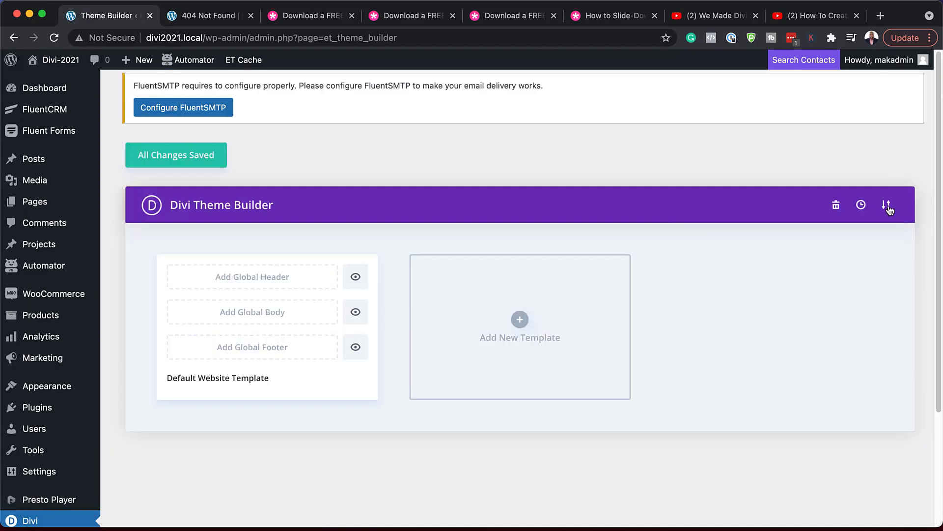
pyautogui.click(887, 204)
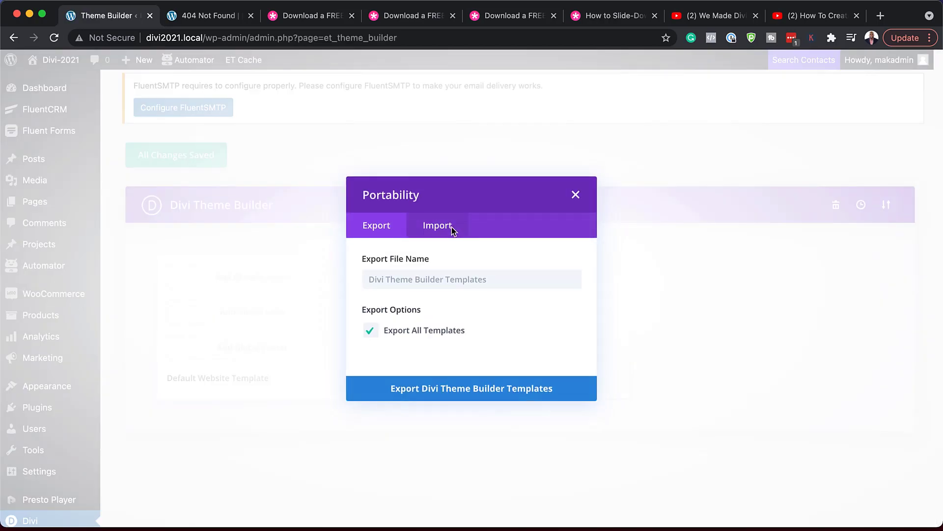
pyautogui.click(438, 225)
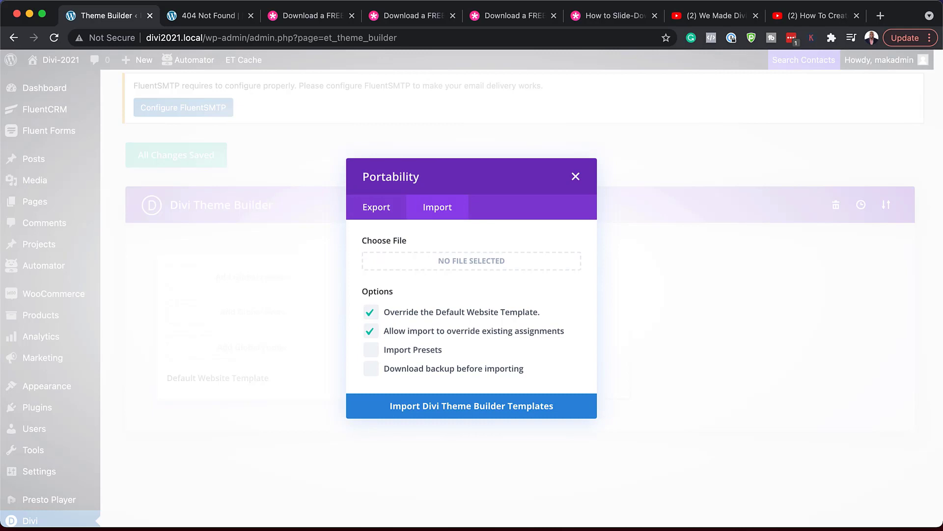
pyautogui.click(471, 260)
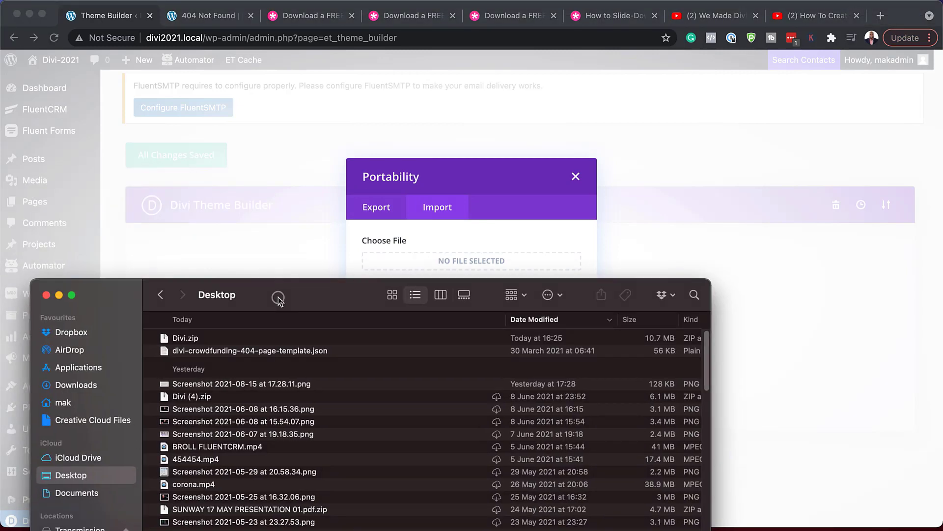
pyautogui.moveTo(165, 355)
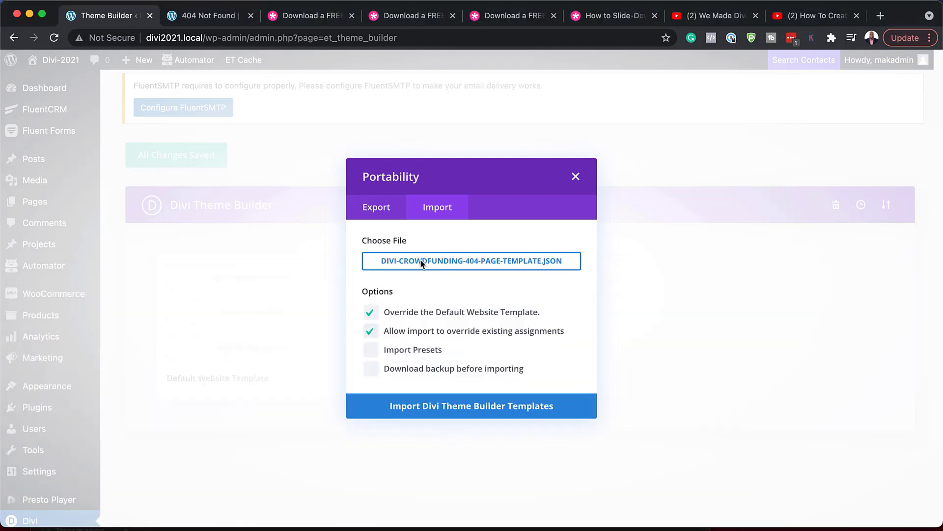
pyautogui.moveTo(481, 406)
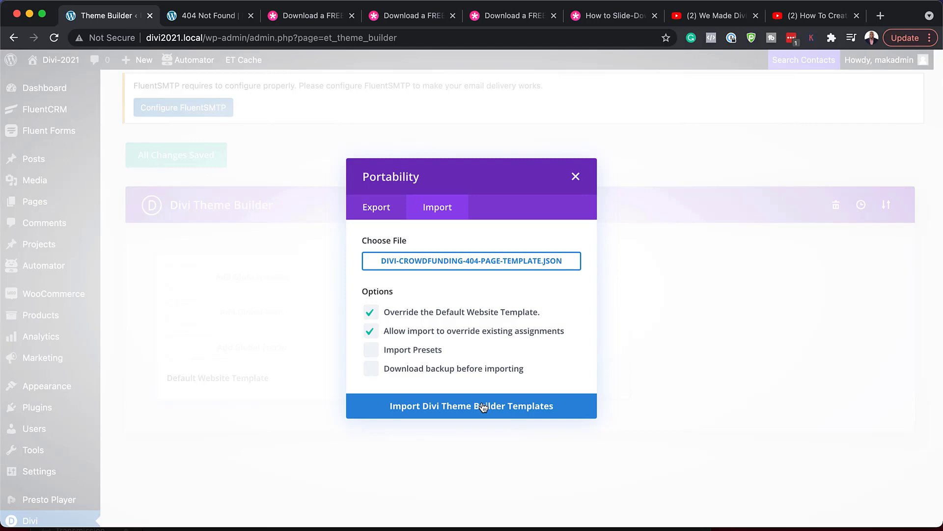
pyautogui.moveTo(452, 433)
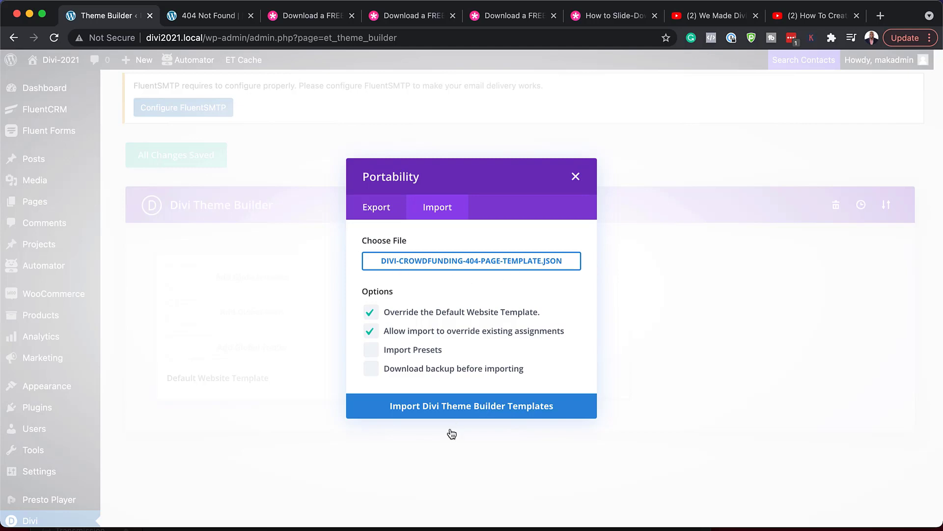
pyautogui.moveTo(448, 412)
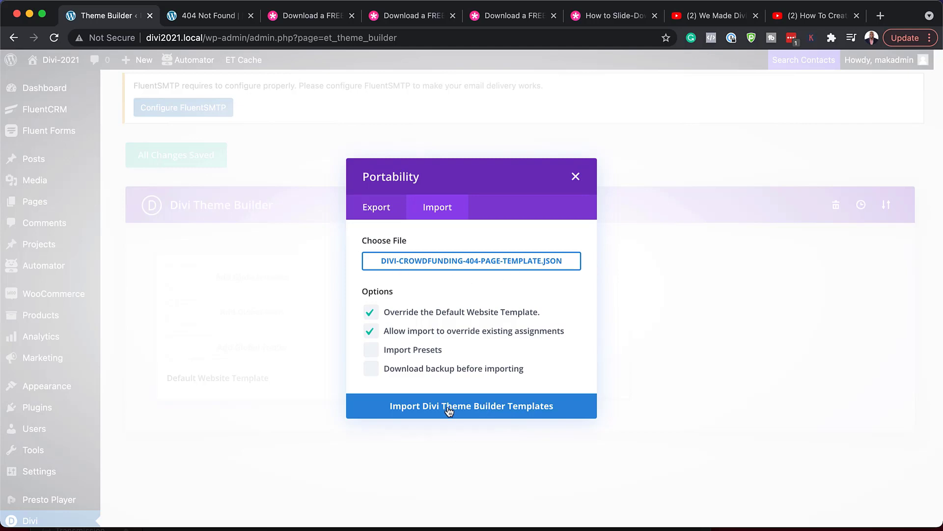
pyautogui.click(472, 405)
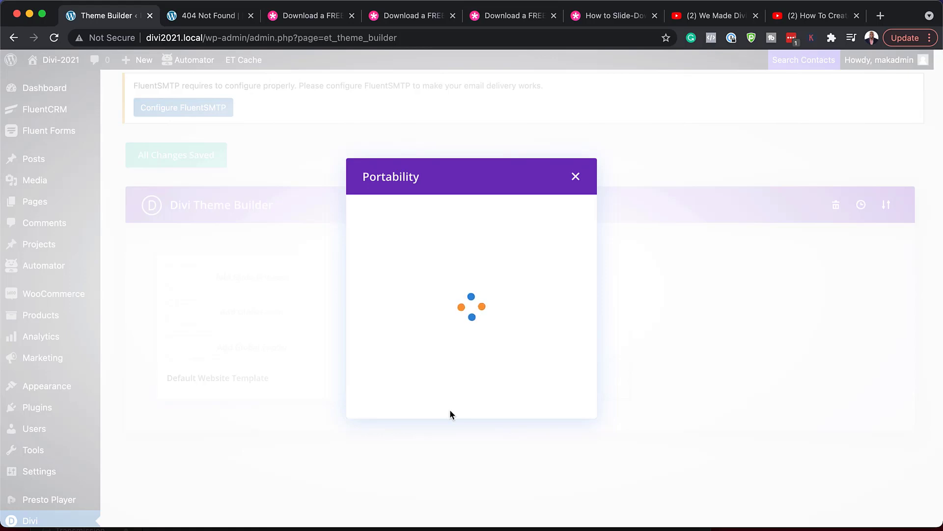
pyautogui.click(575, 177)
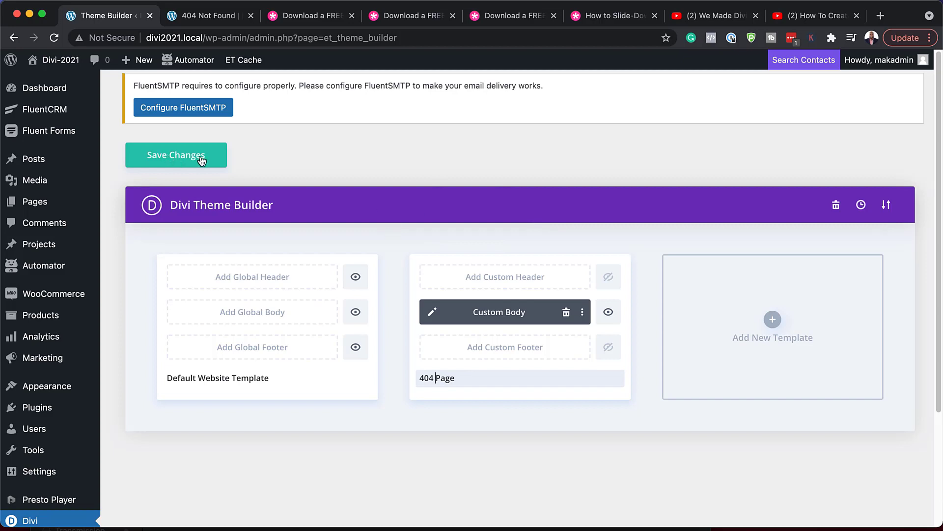
# - Save the Theme Builder changes and reload the nonexistent URL
pyautogui.click(176, 155)
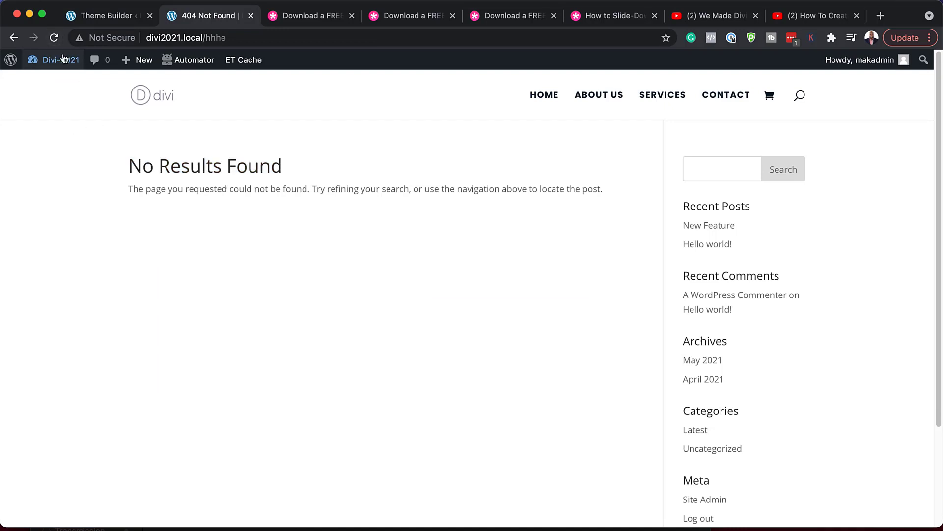
pyautogui.moveTo(55, 38)
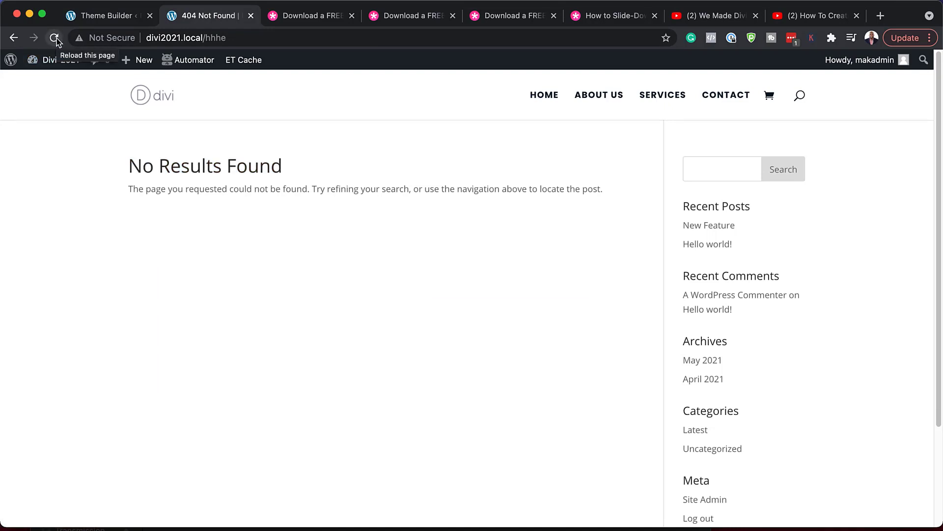
pyautogui.click(54, 38)
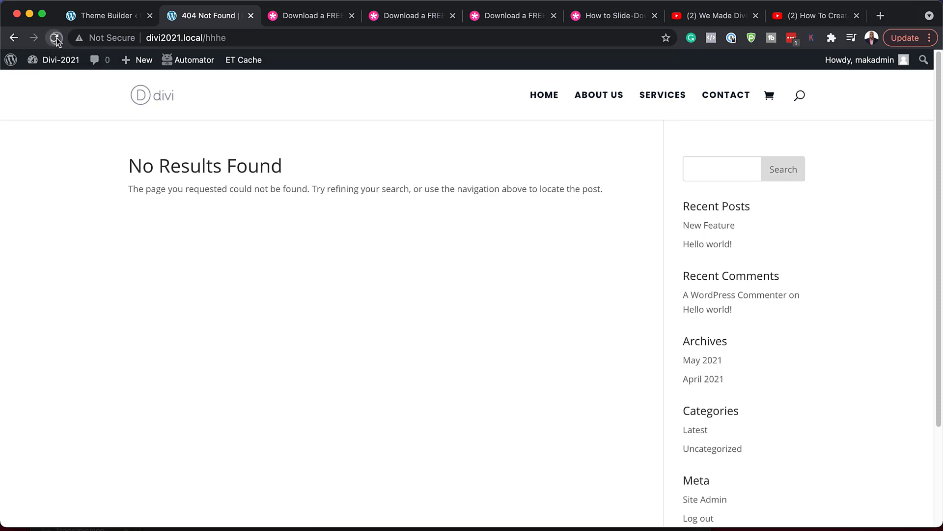
# - Reload the missing URL to show the 'Uh-oh' crowdfunding page, then follow Take Me Back Home
pyautogui.click(54, 38)
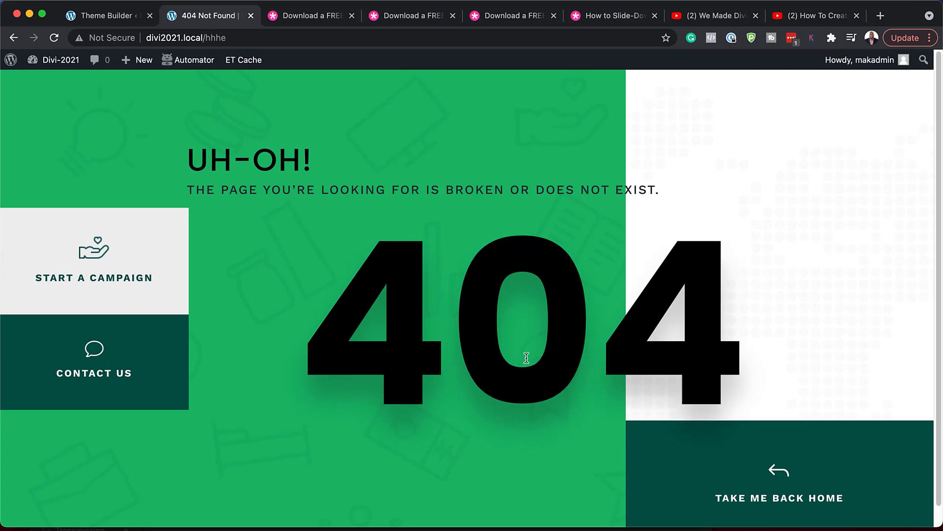
pyautogui.moveTo(546, 306)
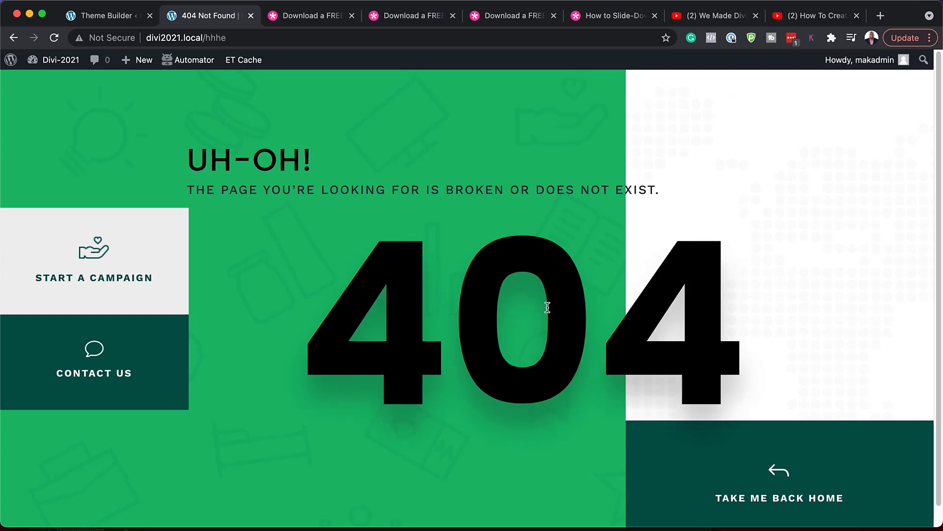
pyautogui.moveTo(175, 222)
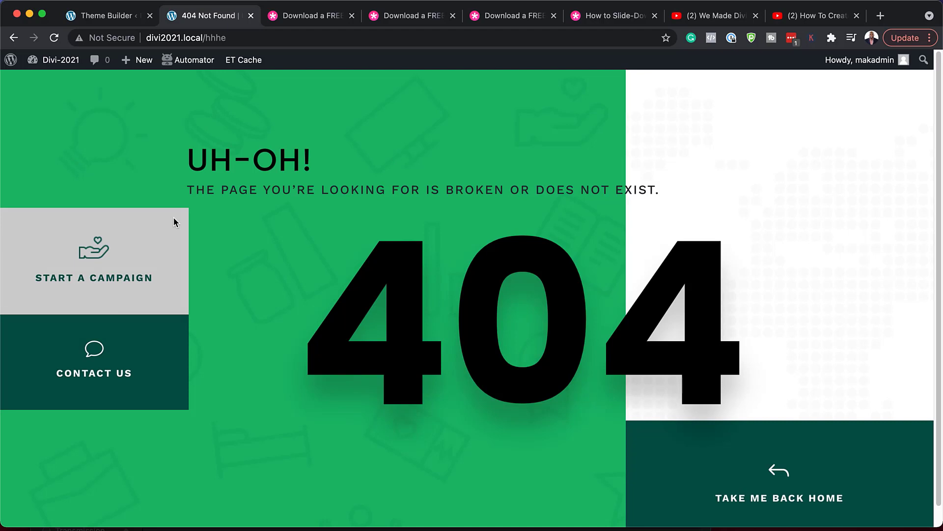
pyautogui.moveTo(806, 487)
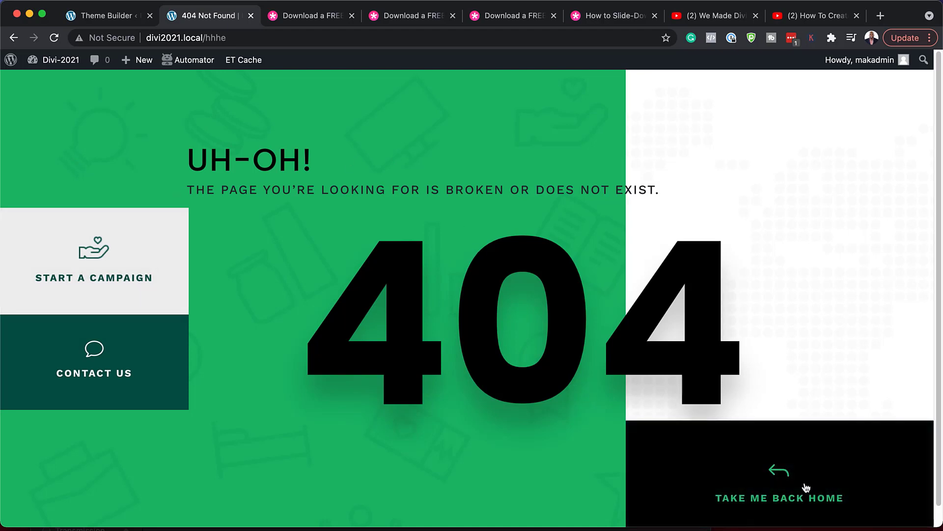
pyautogui.moveTo(748, 506)
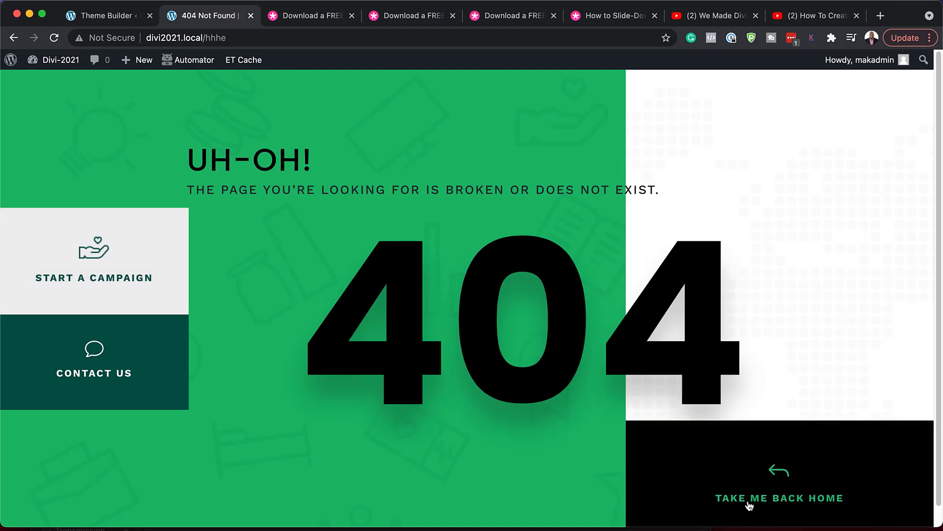
pyautogui.moveTo(796, 491)
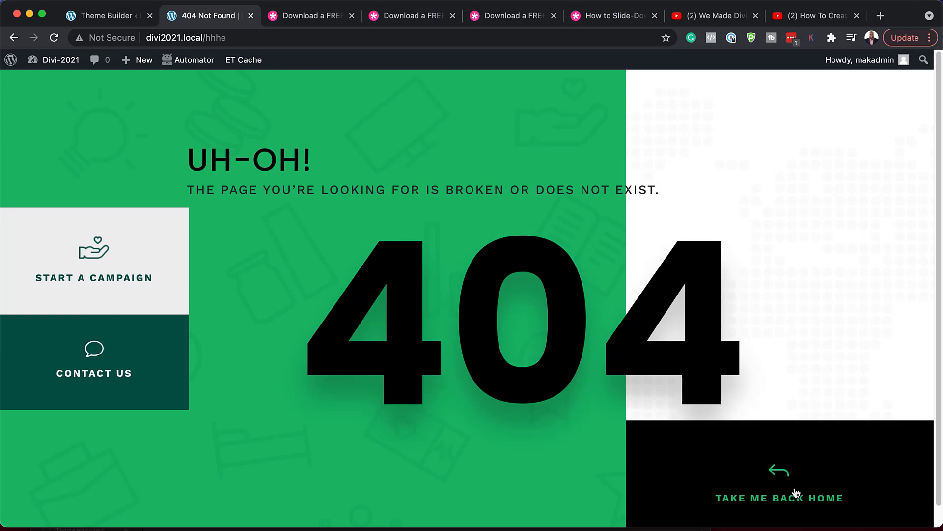
pyautogui.click(780, 497)
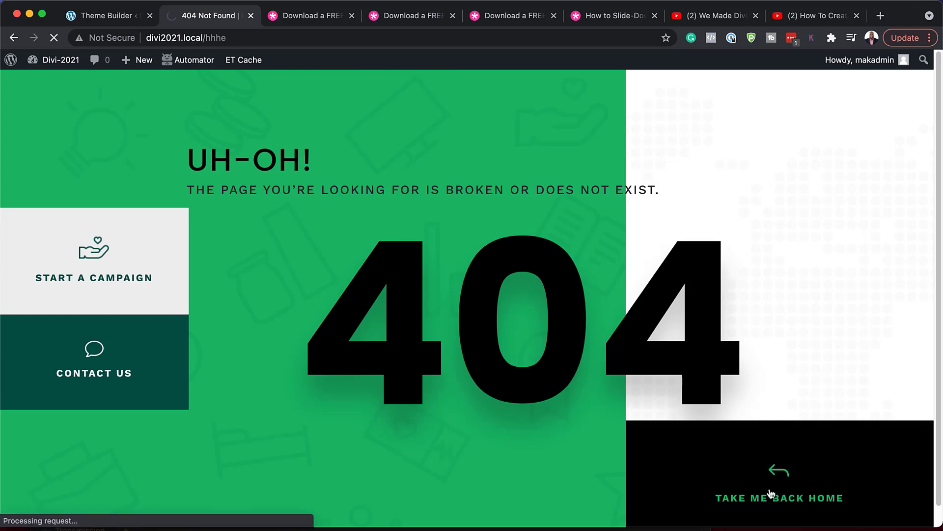
pyautogui.click(779, 498)
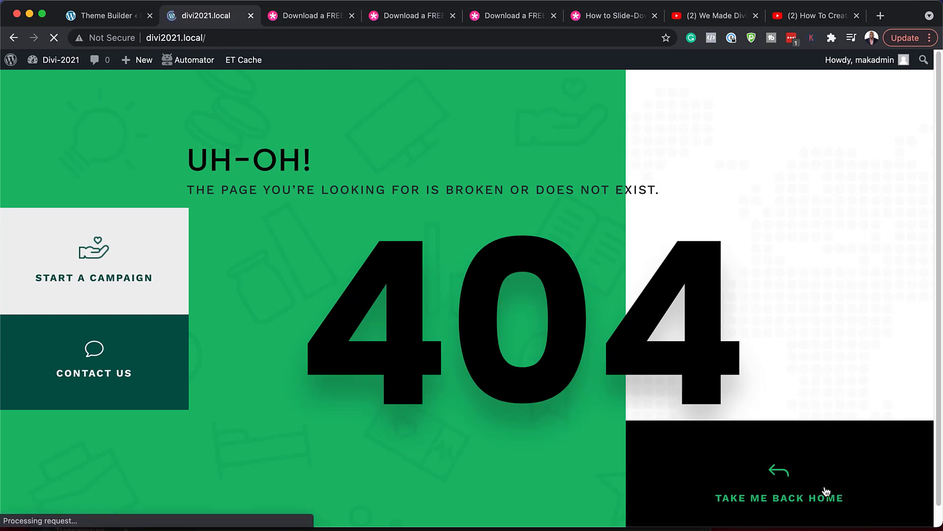
# - Open the 404 Page custom body in the builder and bring up its section settings
pyautogui.click(14, 37)
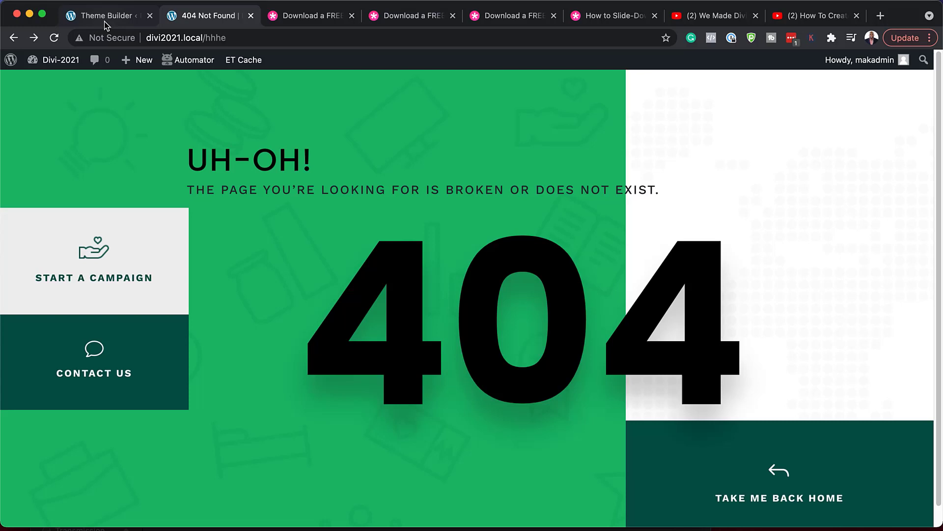
pyautogui.click(108, 15)
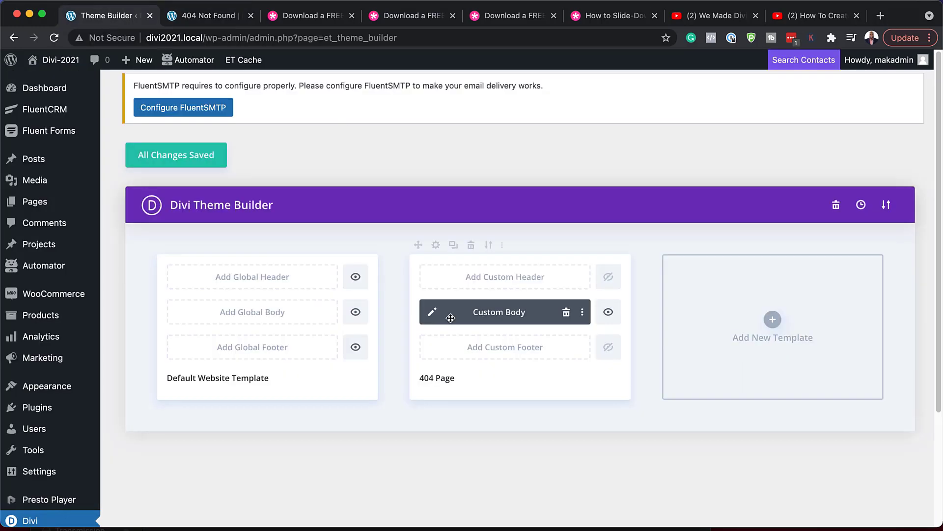
pyautogui.moveTo(432, 311)
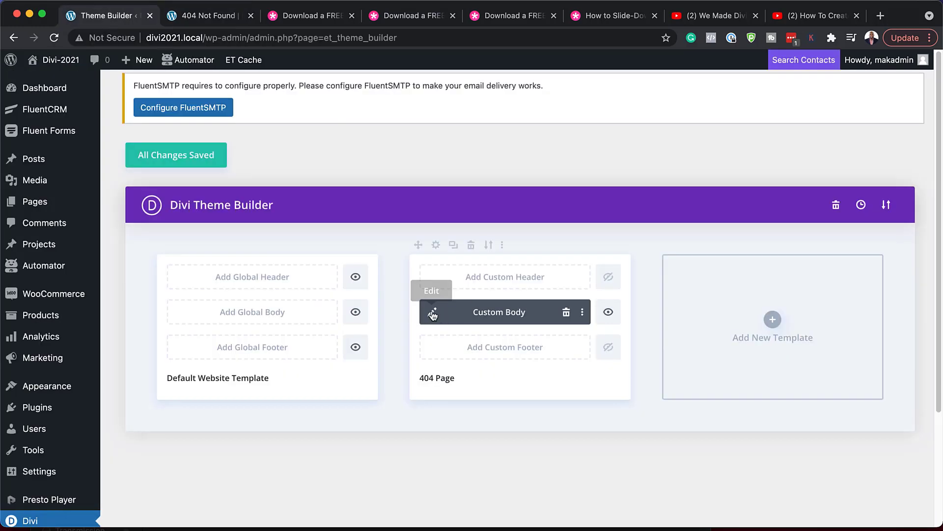
pyautogui.moveTo(431, 312)
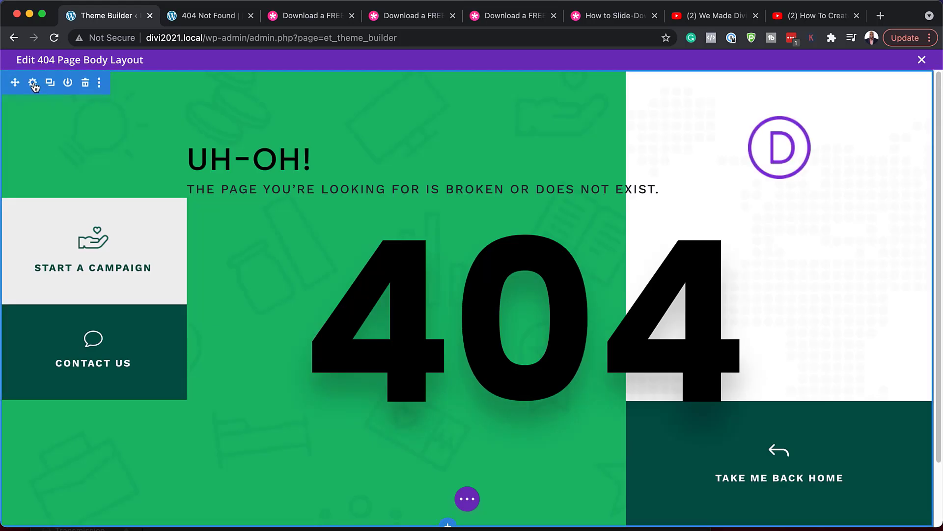
pyautogui.click(32, 83)
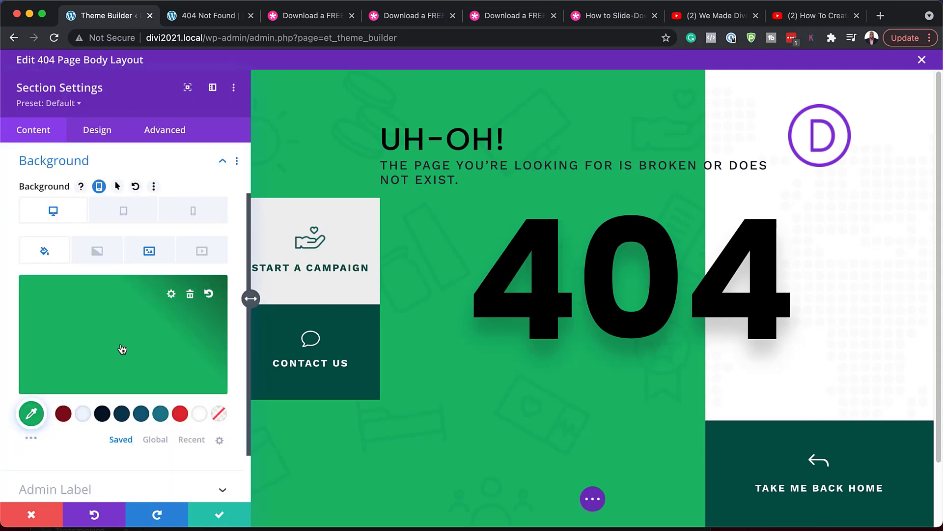
pyautogui.moveTo(166, 424)
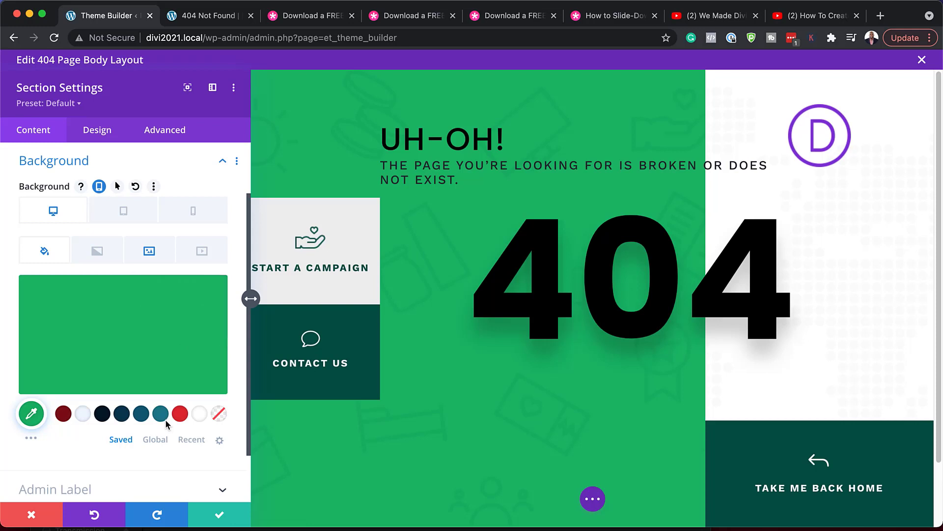
pyautogui.moveTo(160, 415)
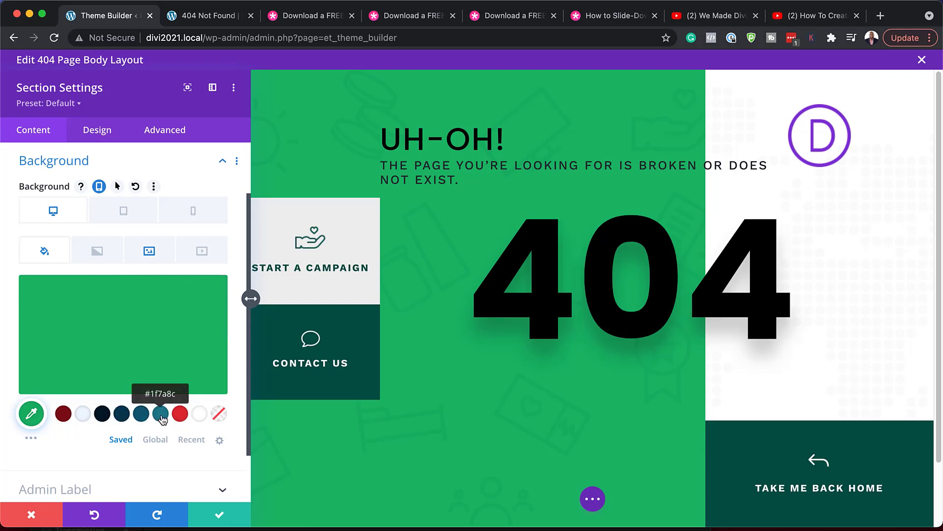
# - Try teal, red and dark red section background colors, settling back on teal
pyautogui.click(160, 413)
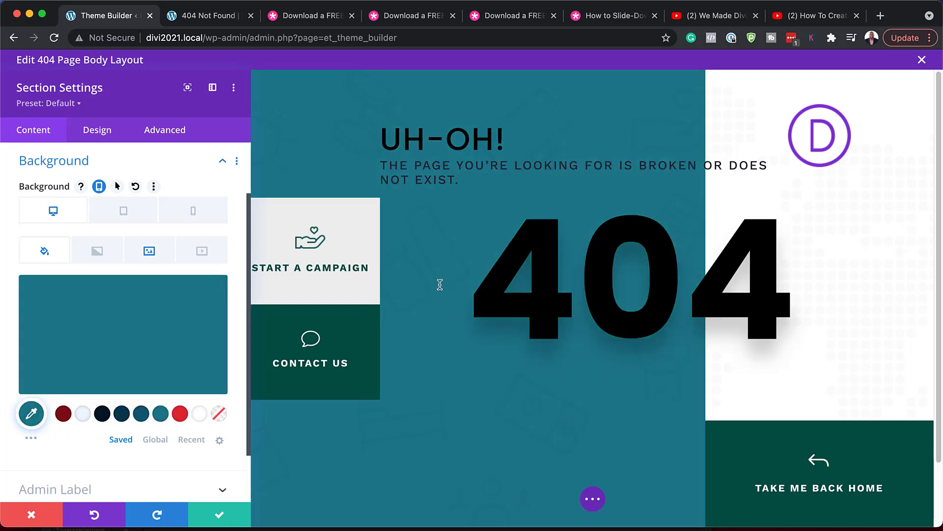
pyautogui.click(180, 413)
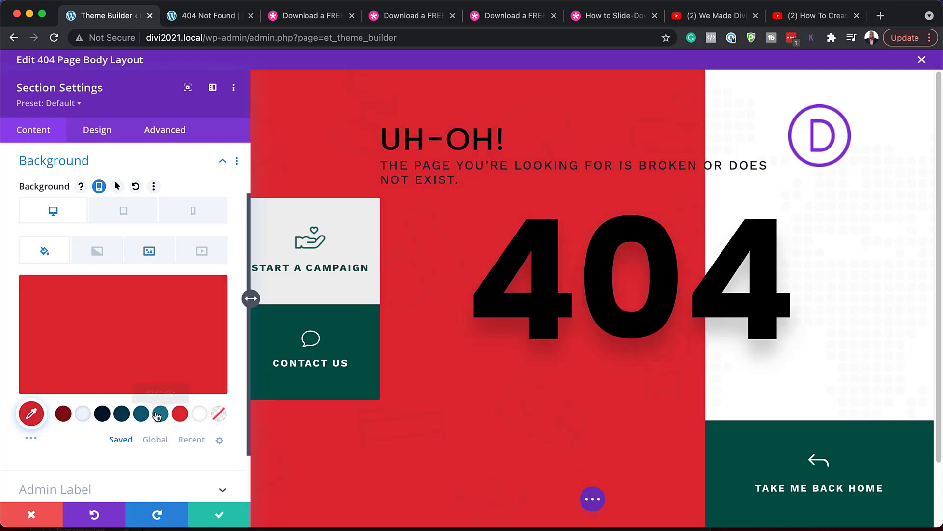
pyautogui.click(63, 413)
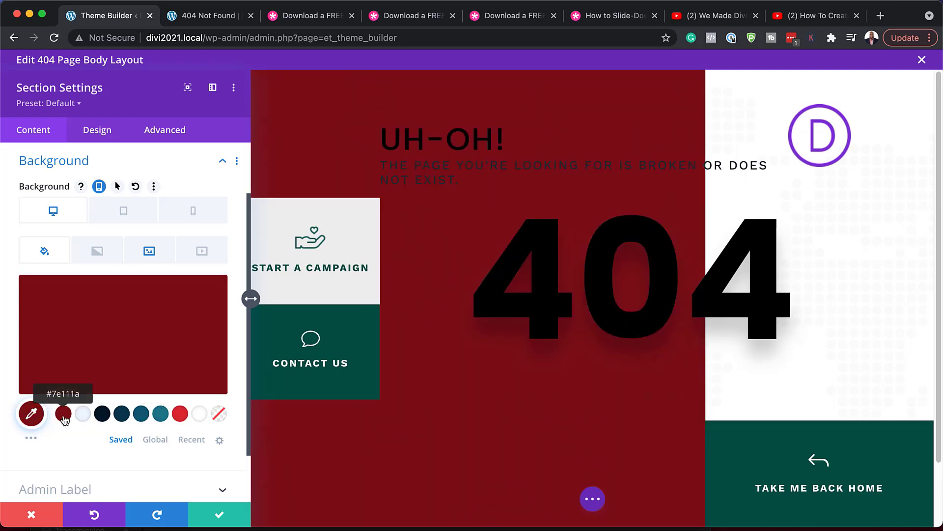
pyautogui.moveTo(82, 413)
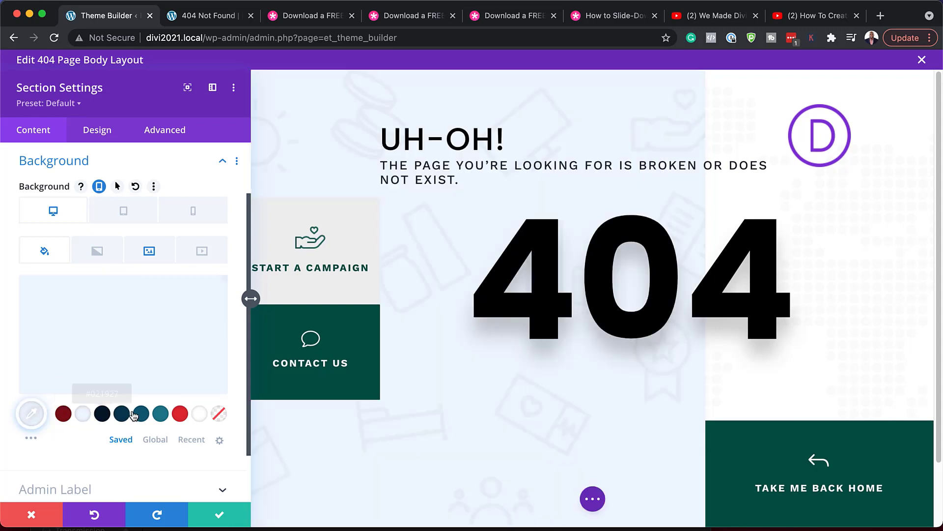
pyautogui.click(160, 413)
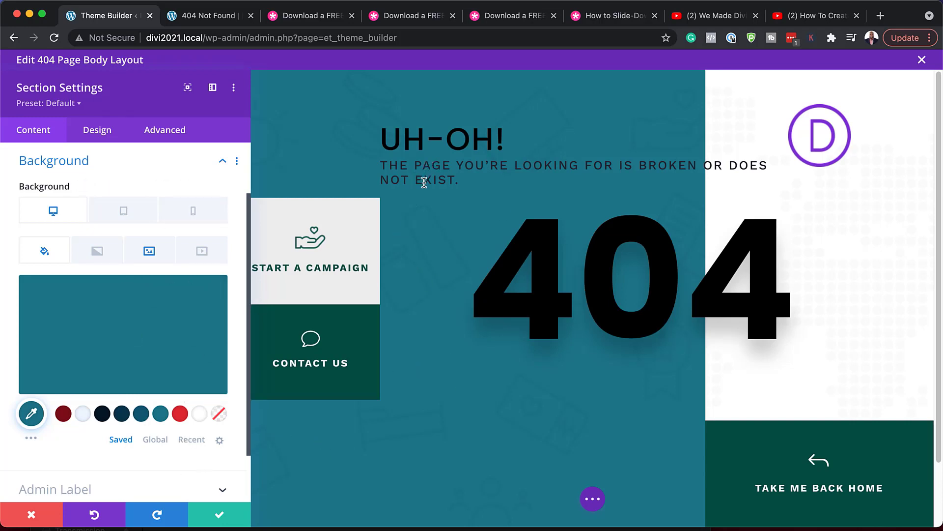
pyautogui.moveTo(381, 139)
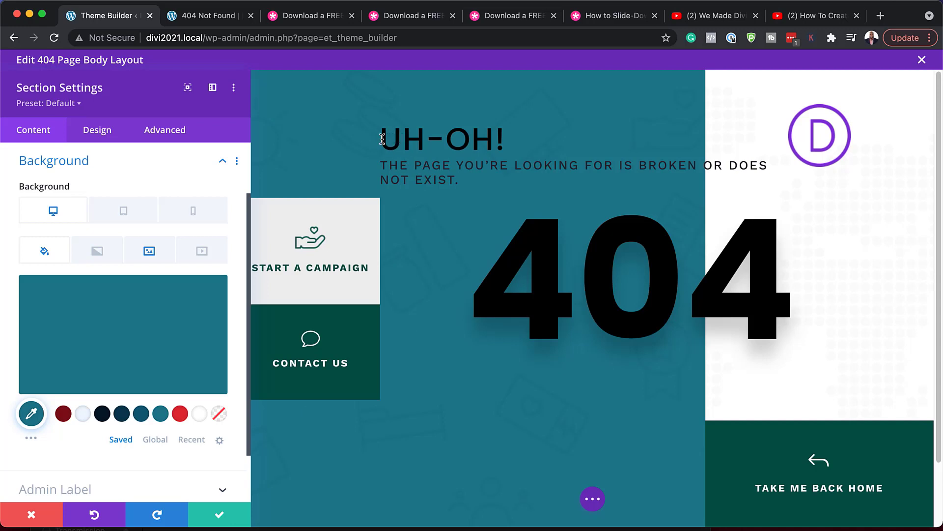
pyautogui.moveTo(409, 174)
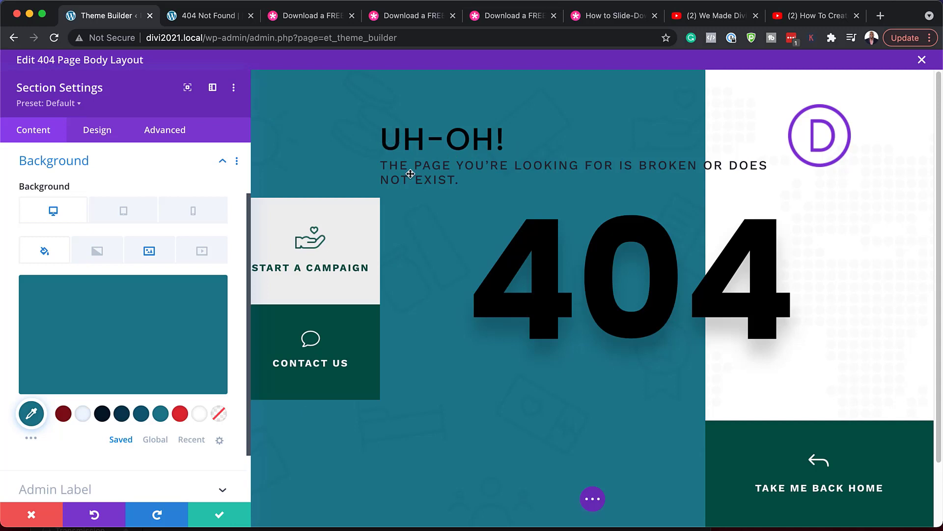
pyautogui.moveTo(460, 222)
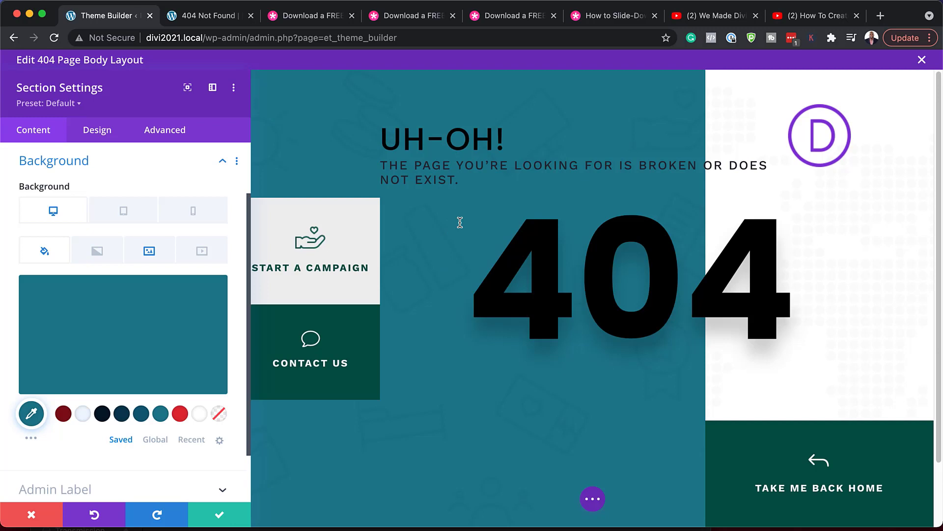
pyautogui.moveTo(453, 225)
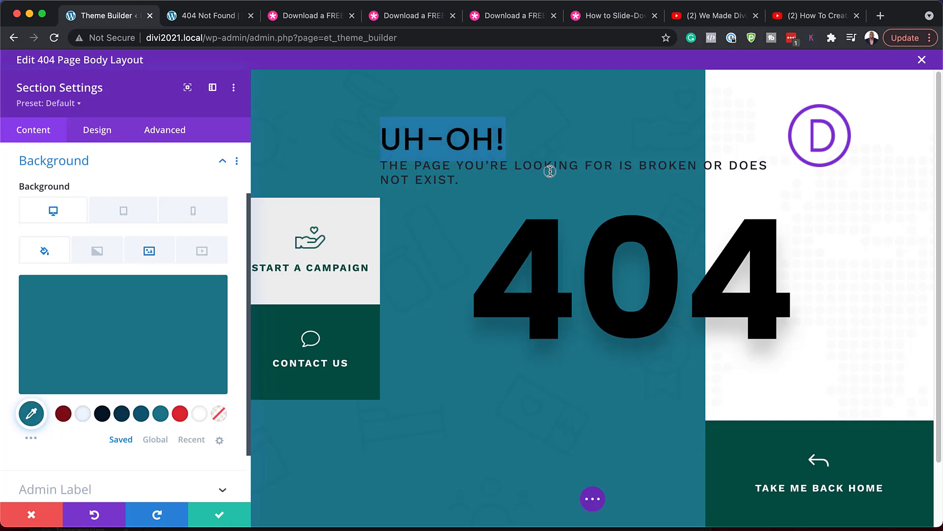
# - Remove the section background image, then discard all section setting changes
pyautogui.click(442, 139)
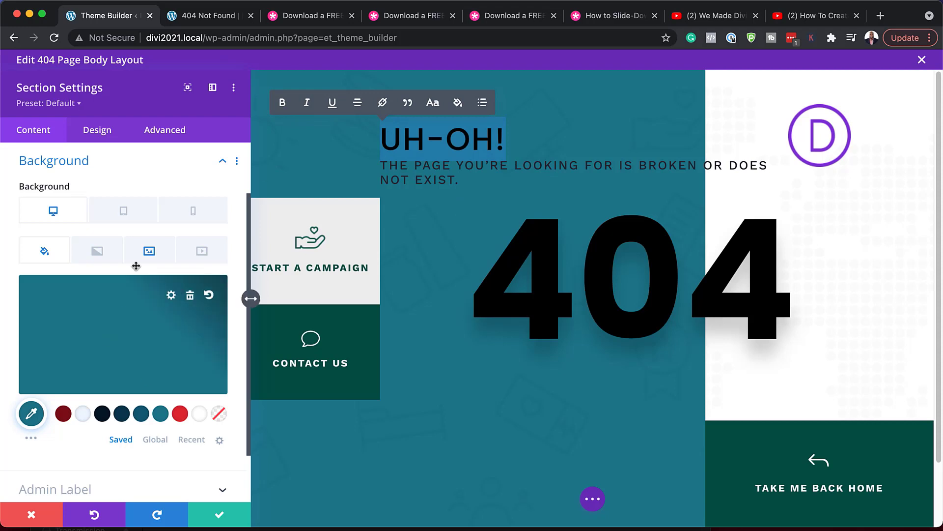
pyautogui.click(148, 250)
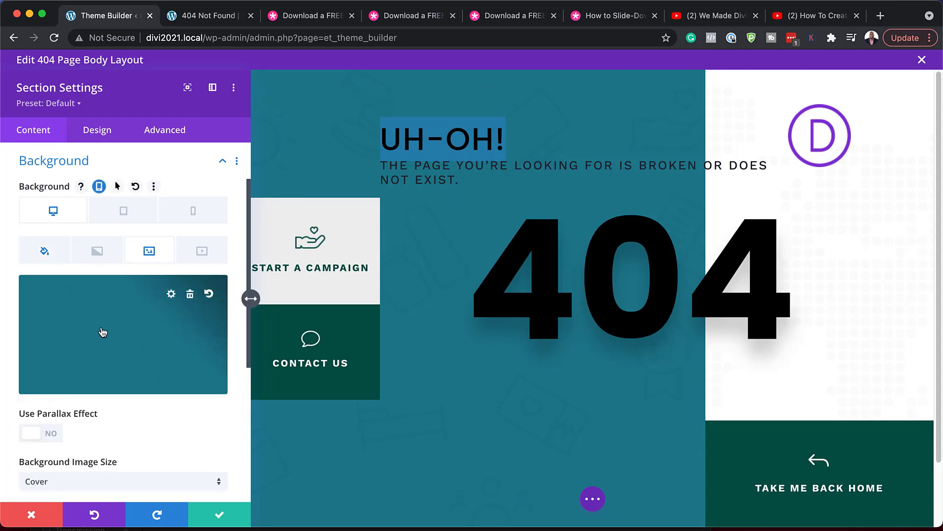
pyautogui.moveTo(190, 294)
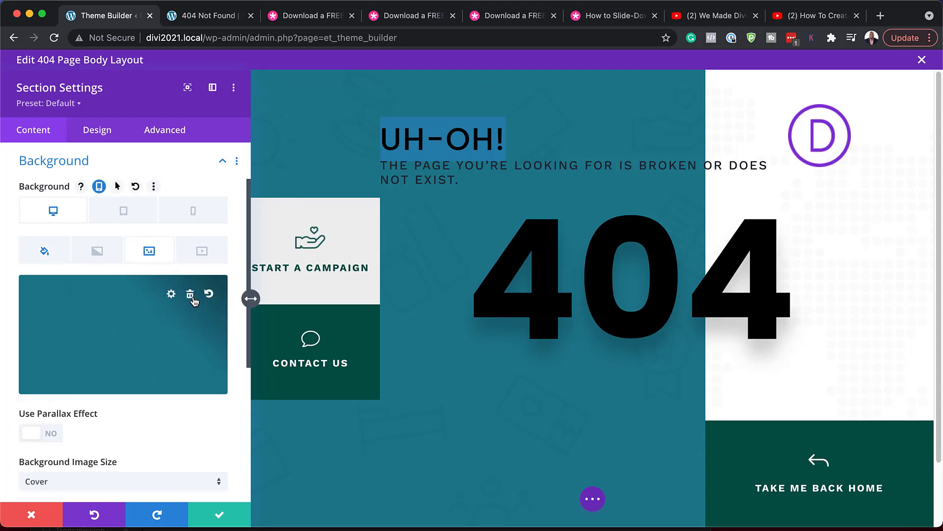
pyautogui.click(191, 295)
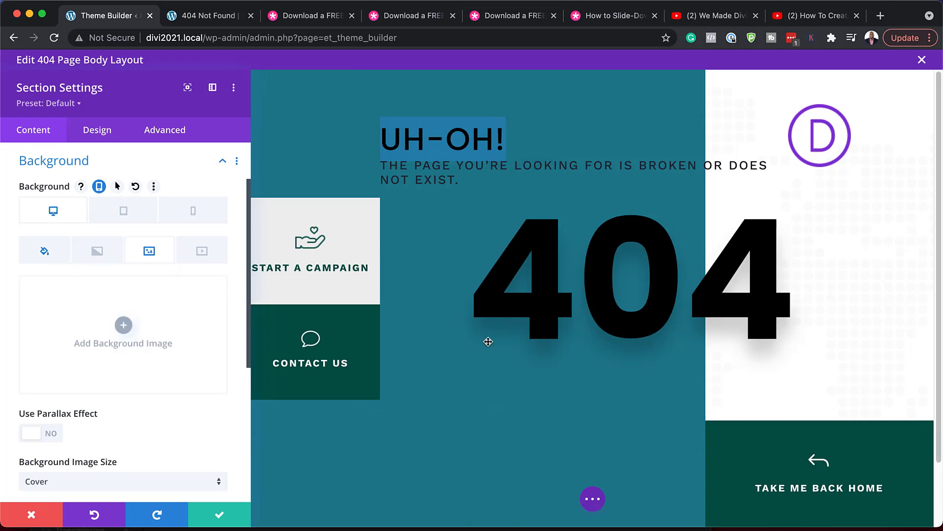
pyautogui.moveTo(496, 166)
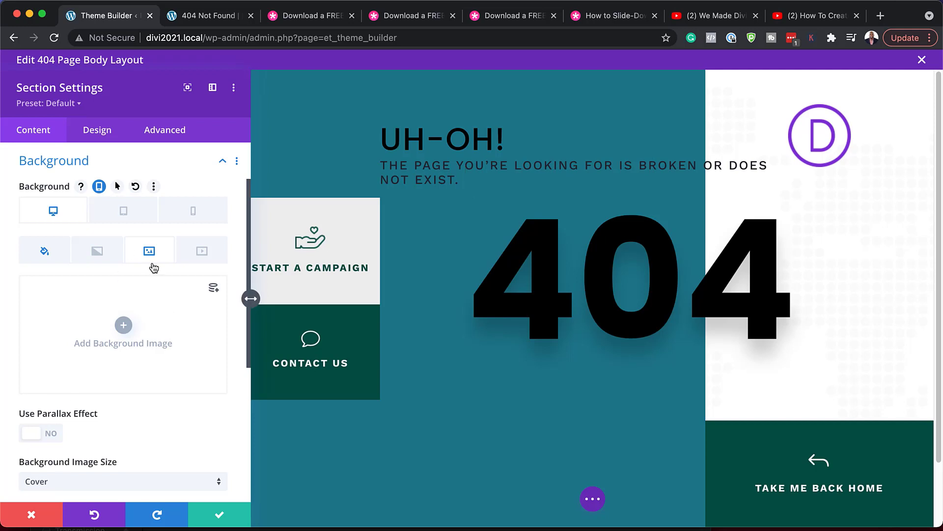
pyautogui.moveTo(31, 514)
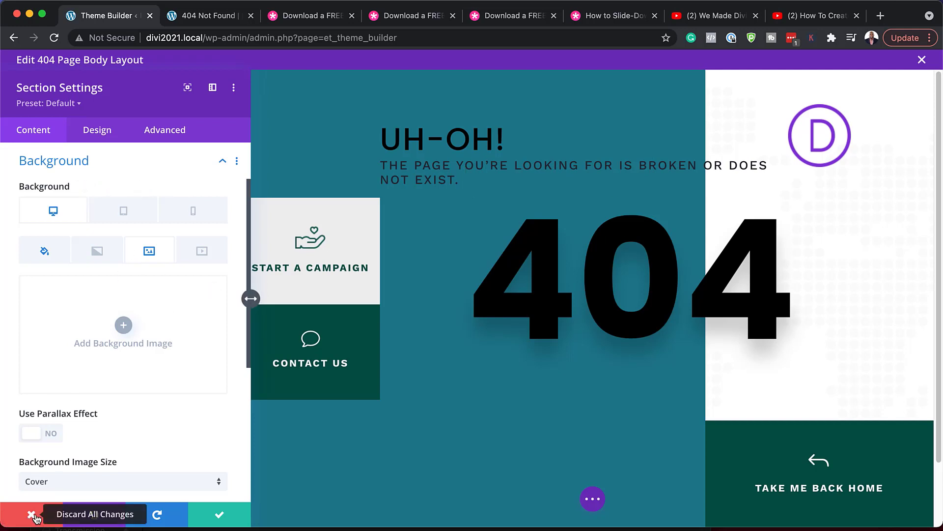
pyautogui.click(36, 514)
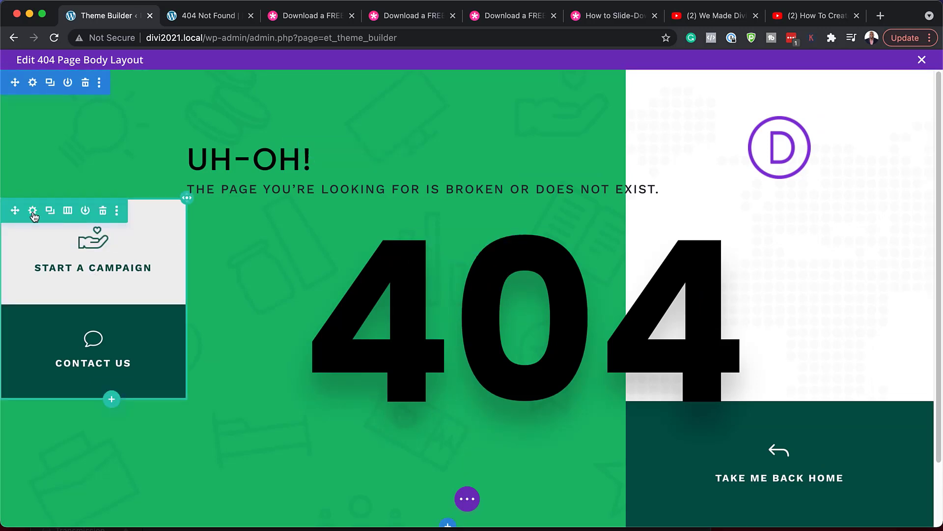
pyautogui.moveTo(32, 210)
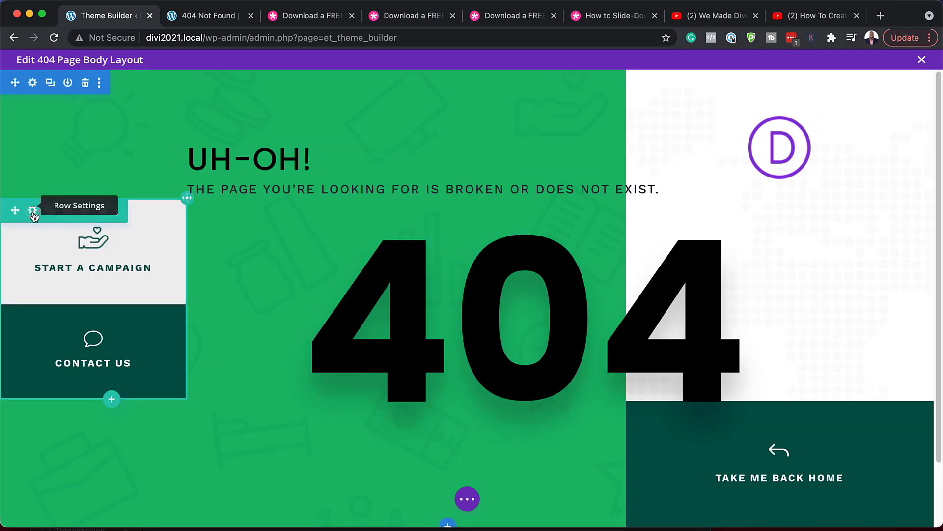
pyautogui.click(33, 211)
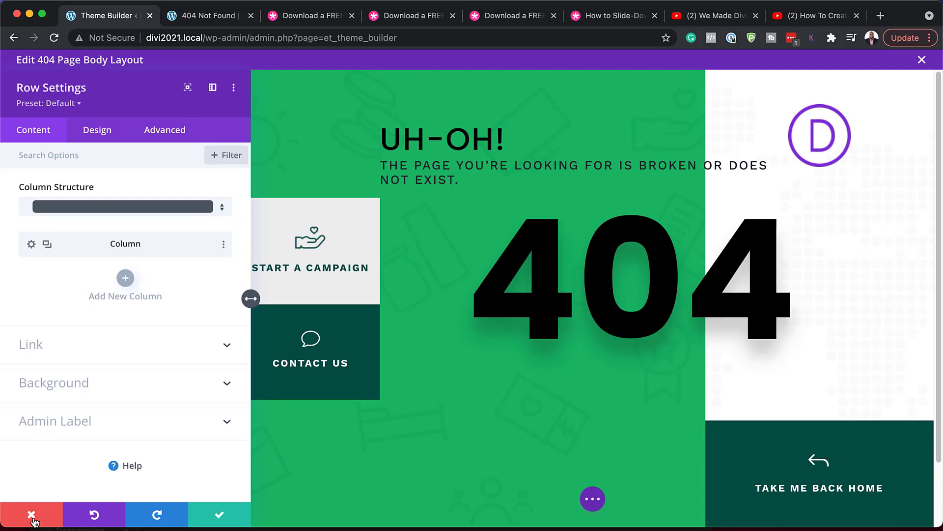
pyautogui.click(31, 514)
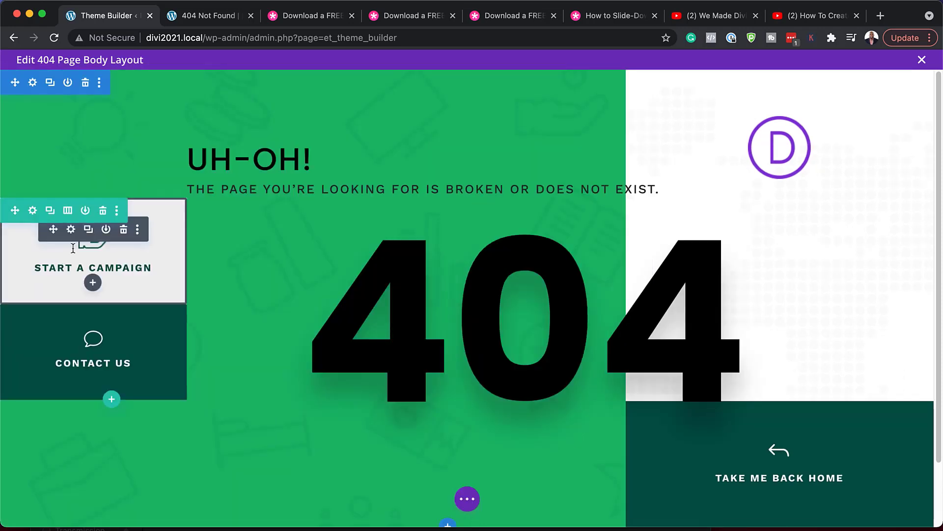
pyautogui.moveTo(70, 230)
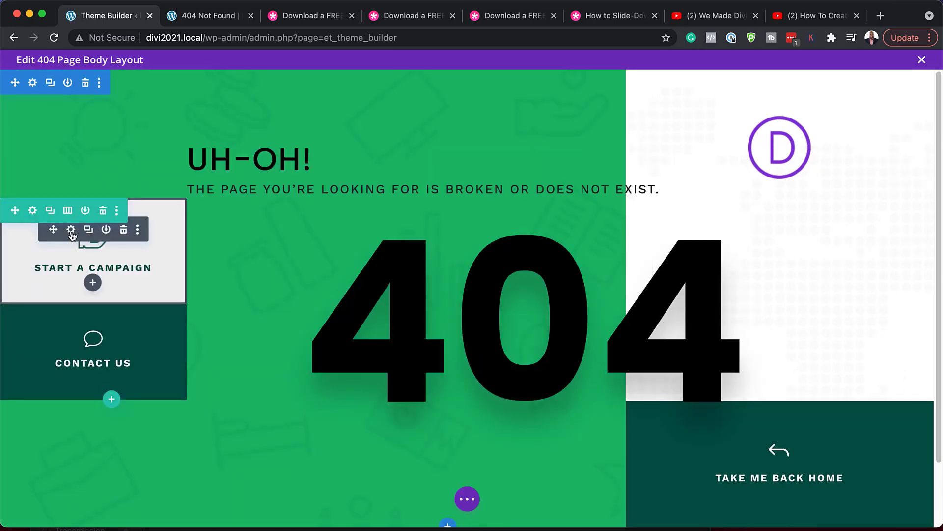
pyautogui.click(70, 229)
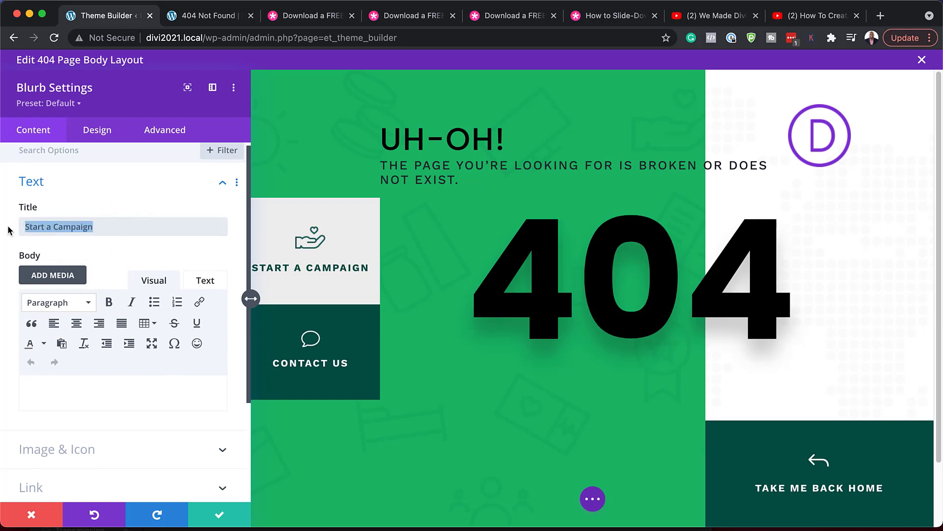
pyautogui.write('something else')
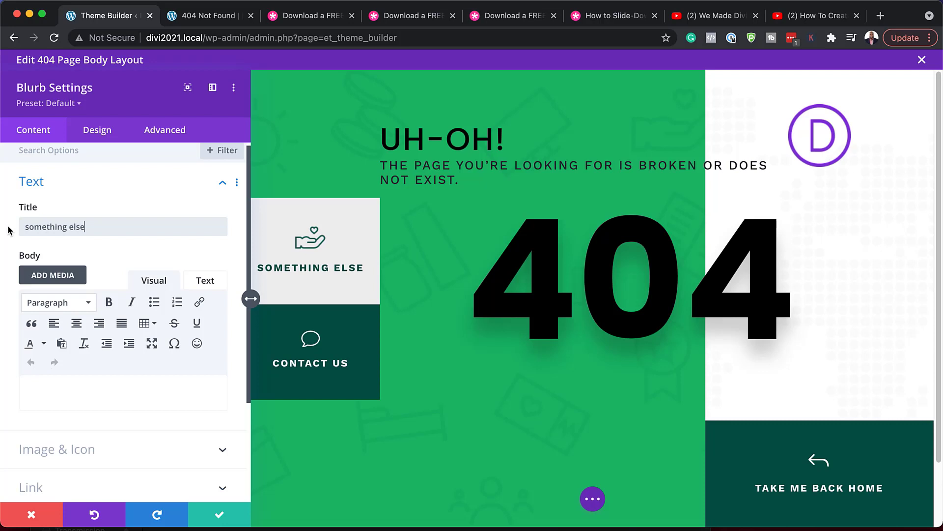
pyautogui.moveTo(125, 455)
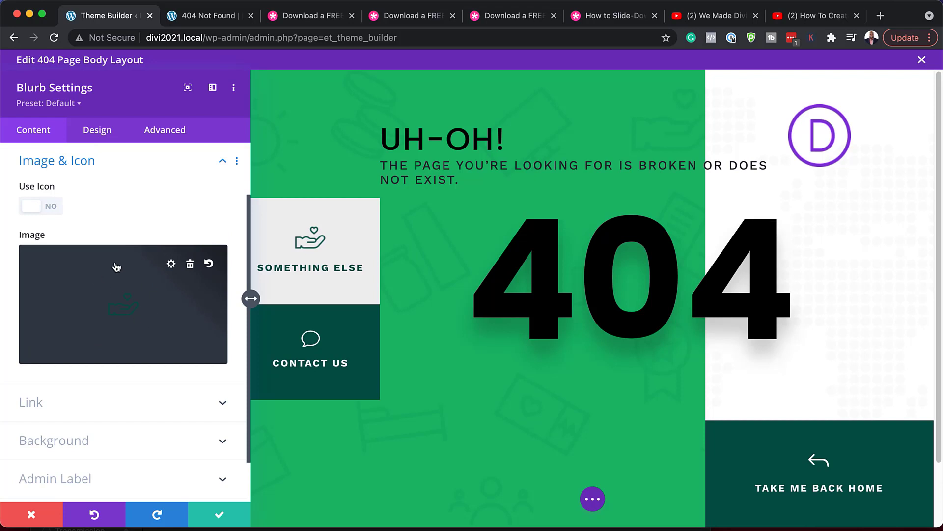
pyautogui.moveTo(190, 269)
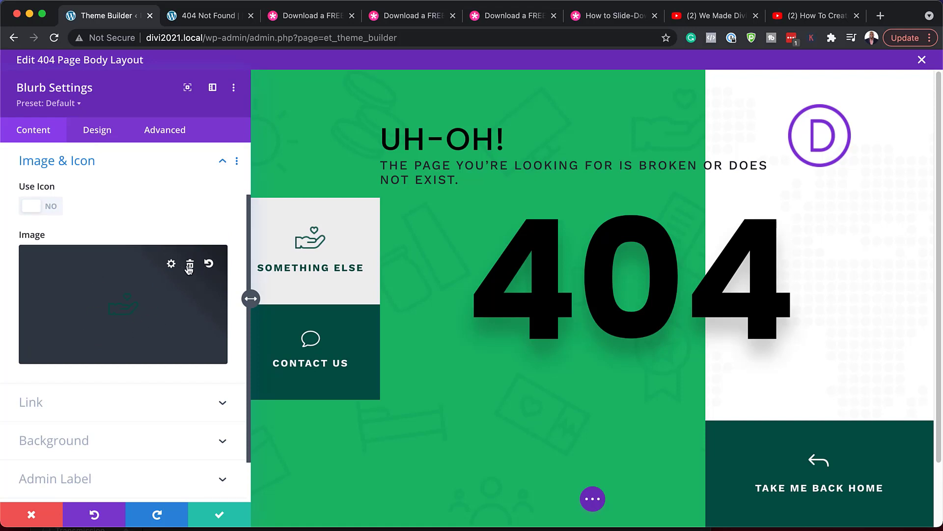
pyautogui.moveTo(54, 212)
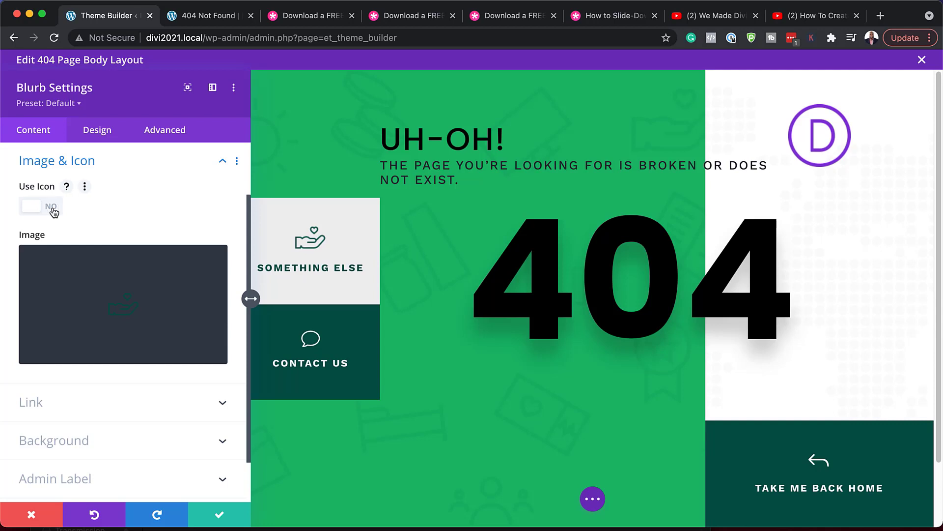
pyautogui.click(41, 206)
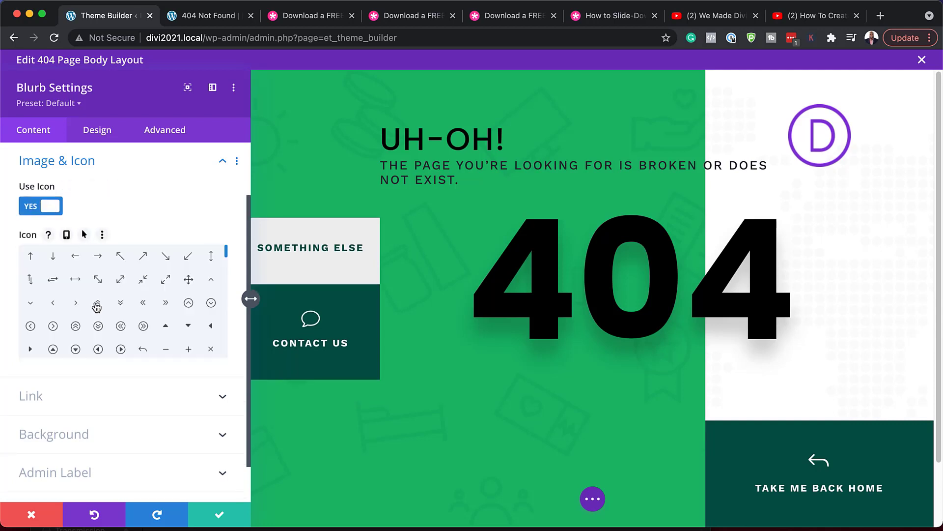
pyautogui.click(97, 302)
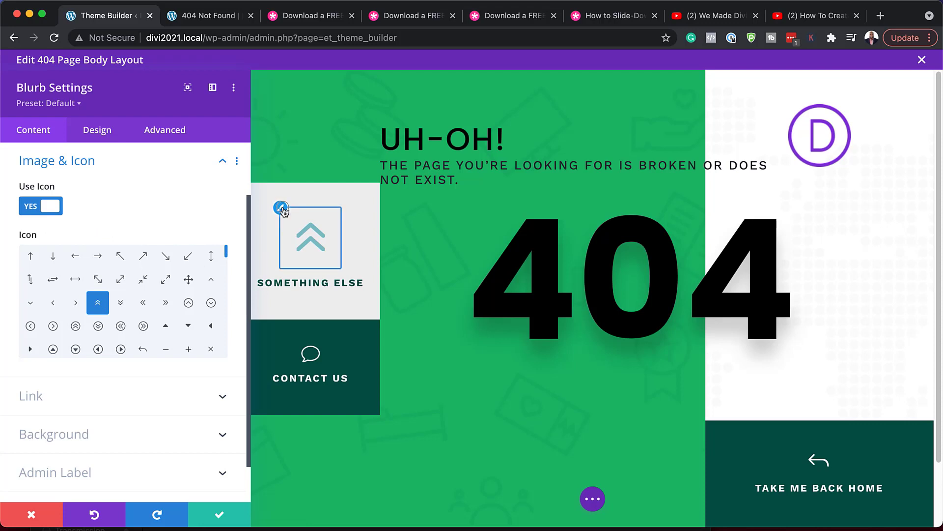
pyautogui.click(97, 129)
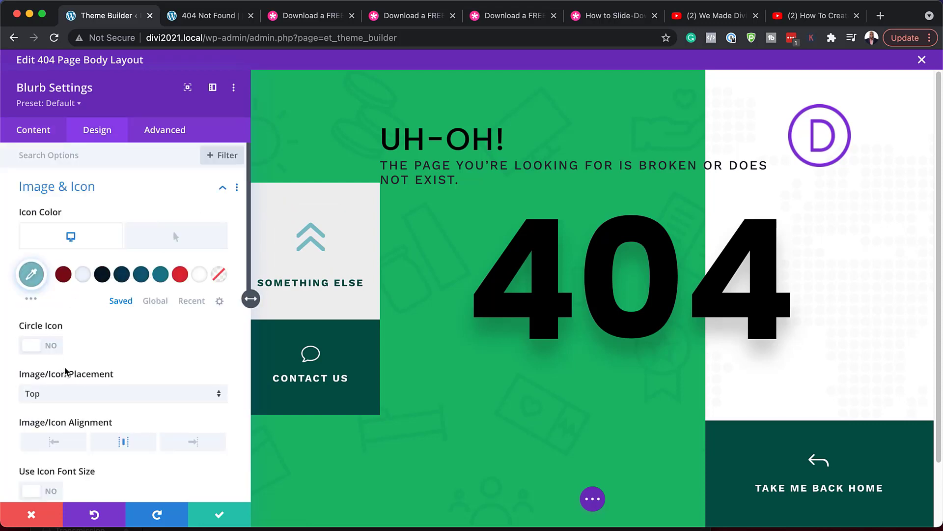
pyautogui.scroll(-3)
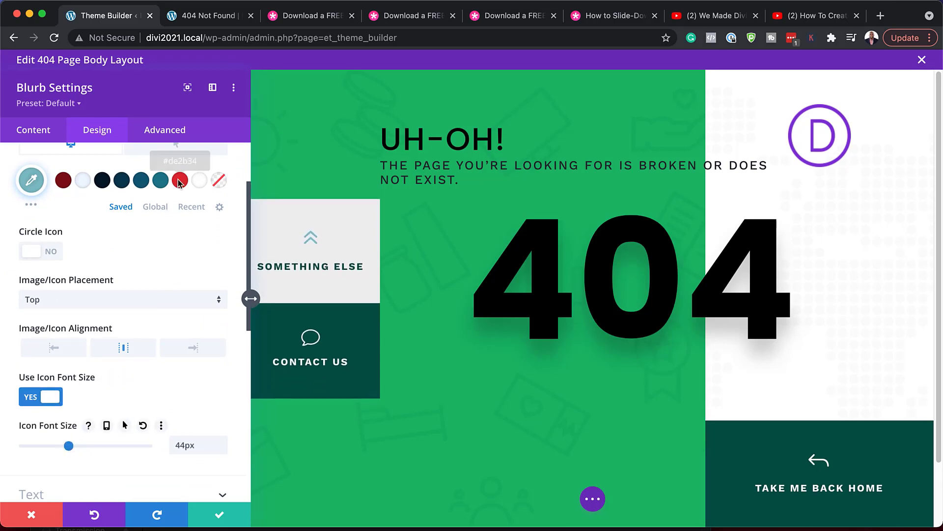
pyautogui.click(148, 180)
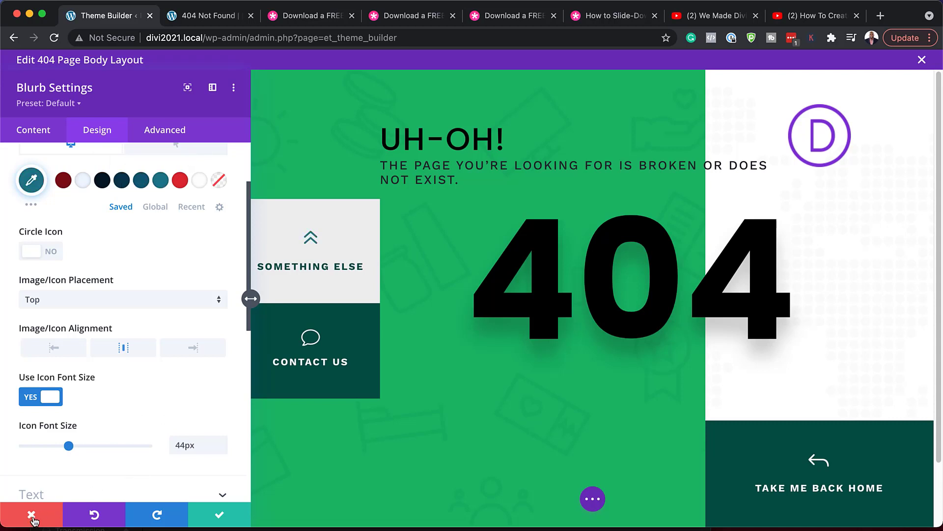
pyautogui.click(31, 515)
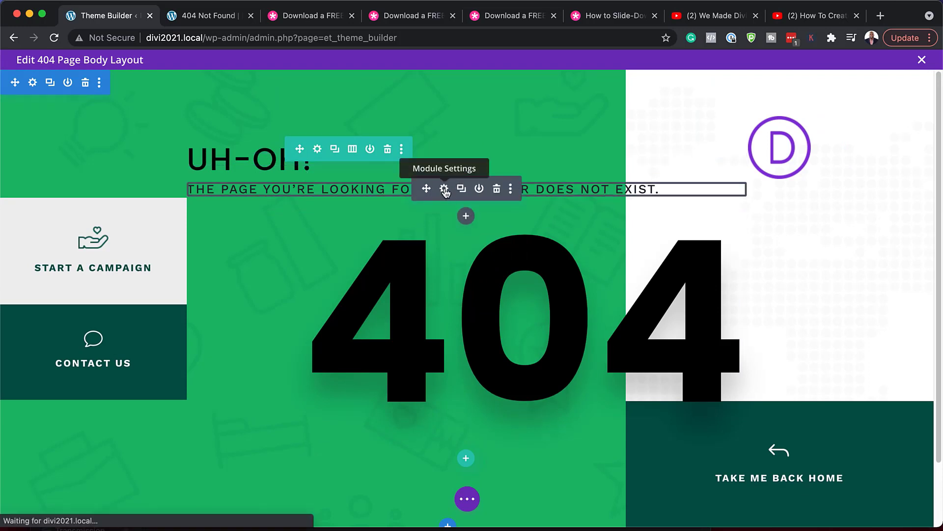
pyautogui.click(444, 189)
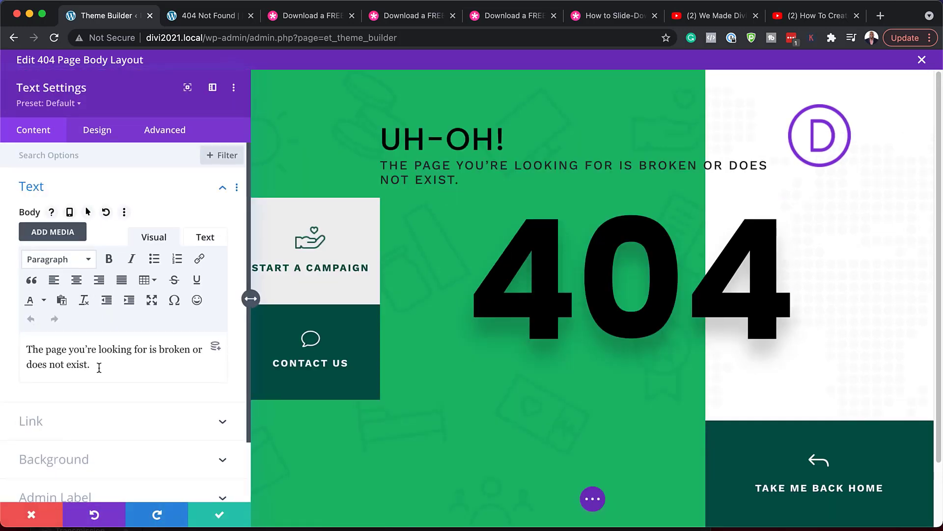
pyautogui.tripleClick(114, 357)
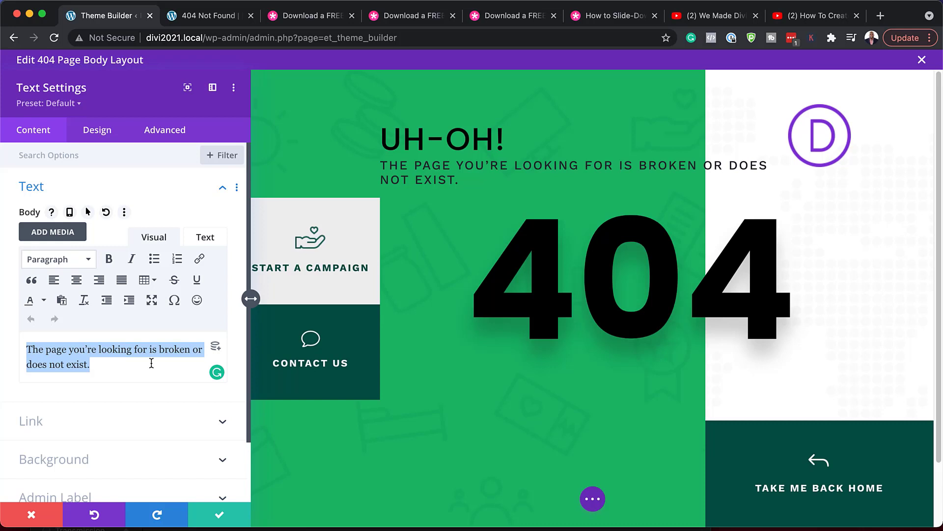
pyautogui.moveTo(160, 369)
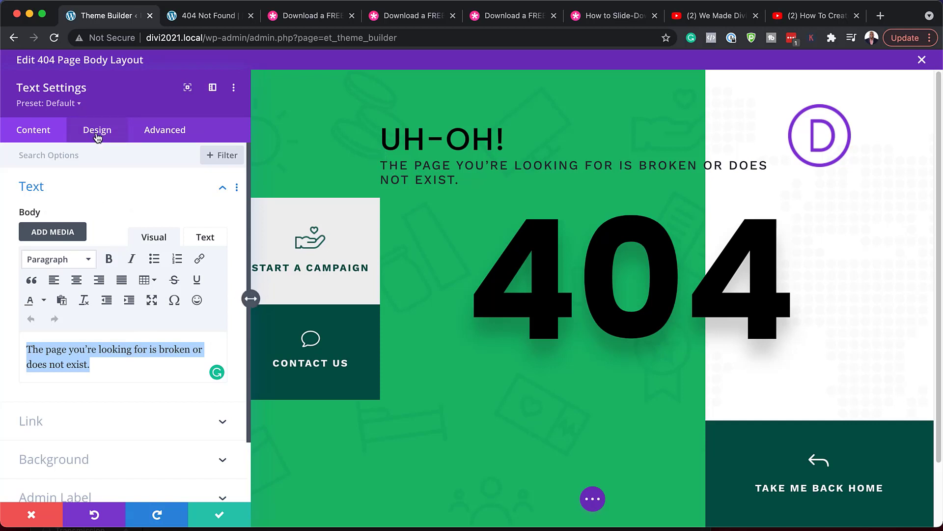
pyautogui.click(96, 129)
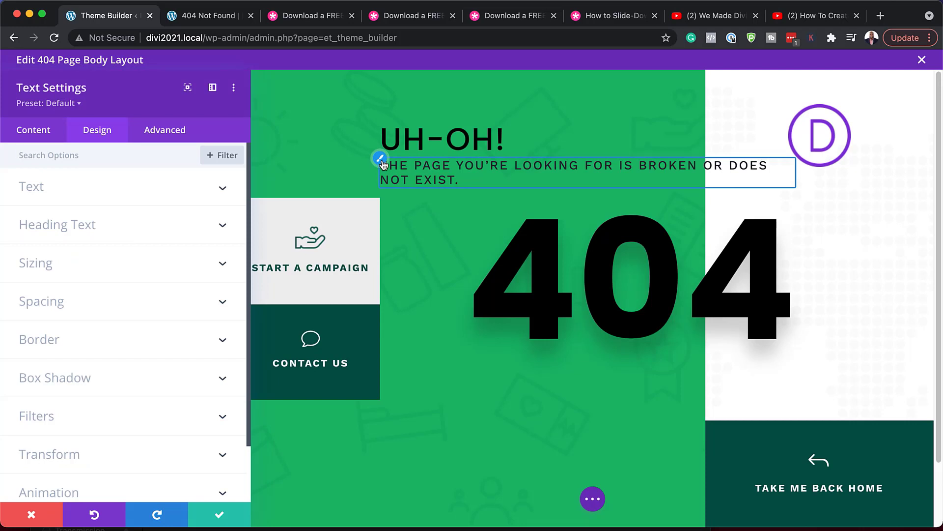
pyautogui.click(32, 185)
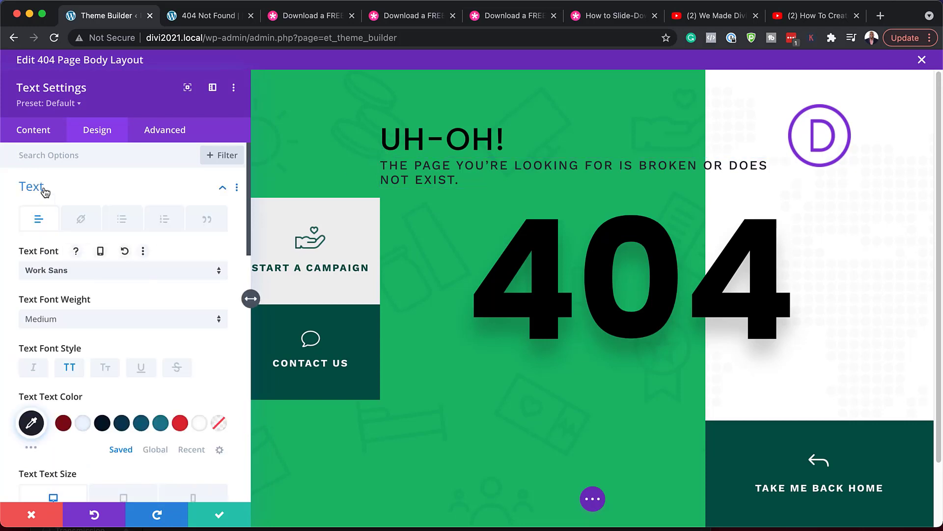
pyautogui.moveTo(123, 279)
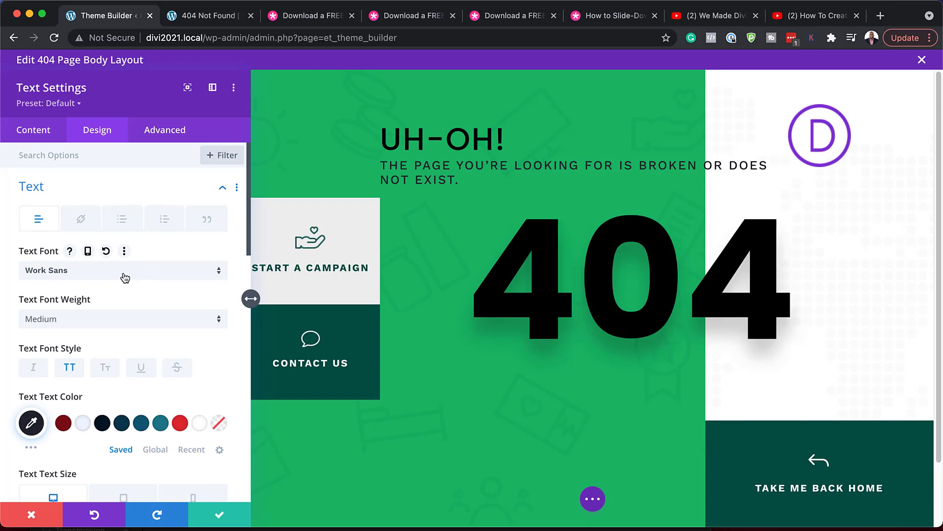
pyautogui.click(121, 269)
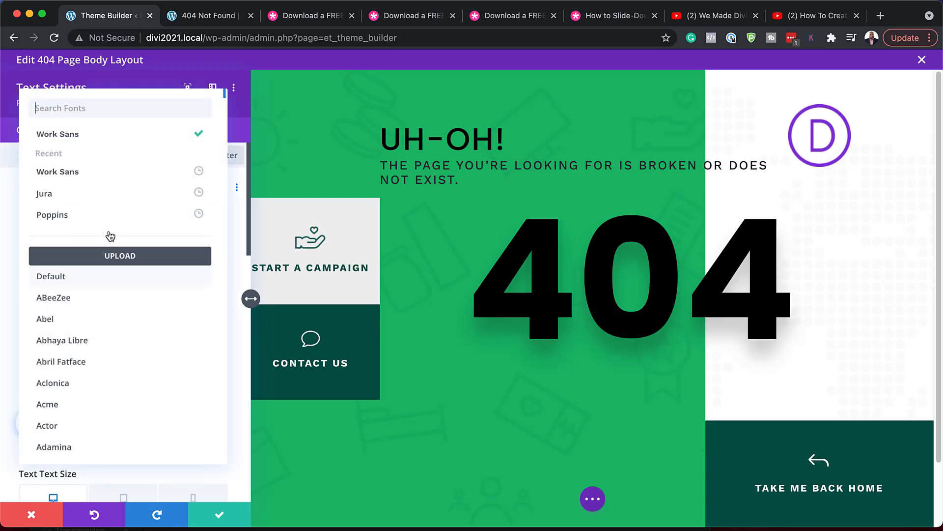
pyautogui.click(52, 214)
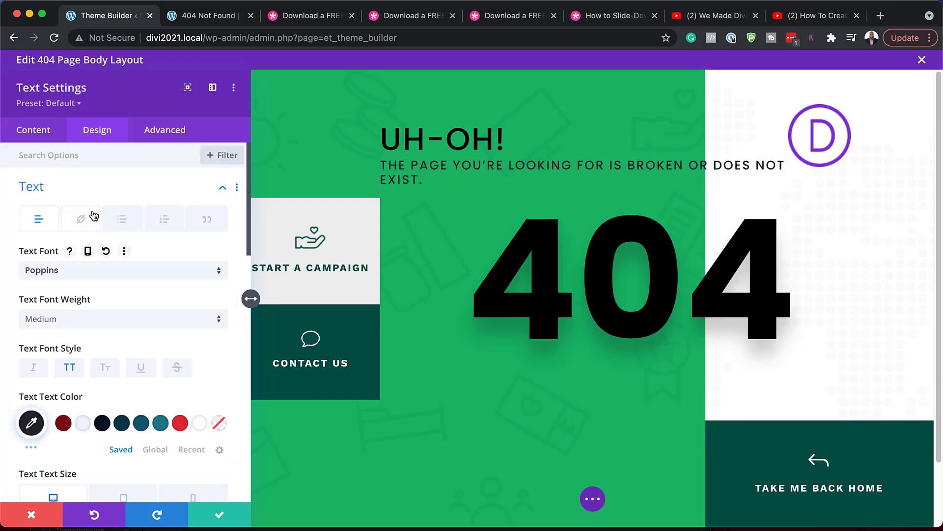
pyautogui.scroll(-3)
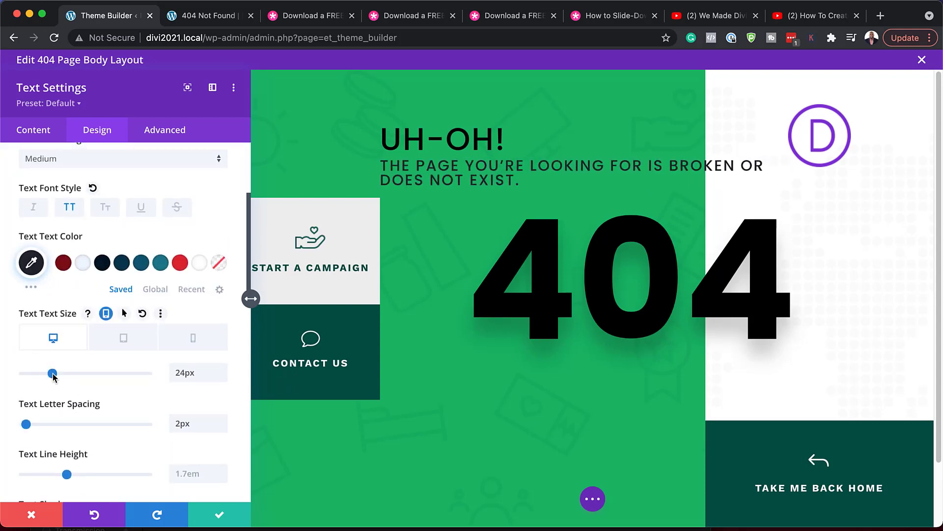
pyautogui.click(222, 442)
pyautogui.write('1')
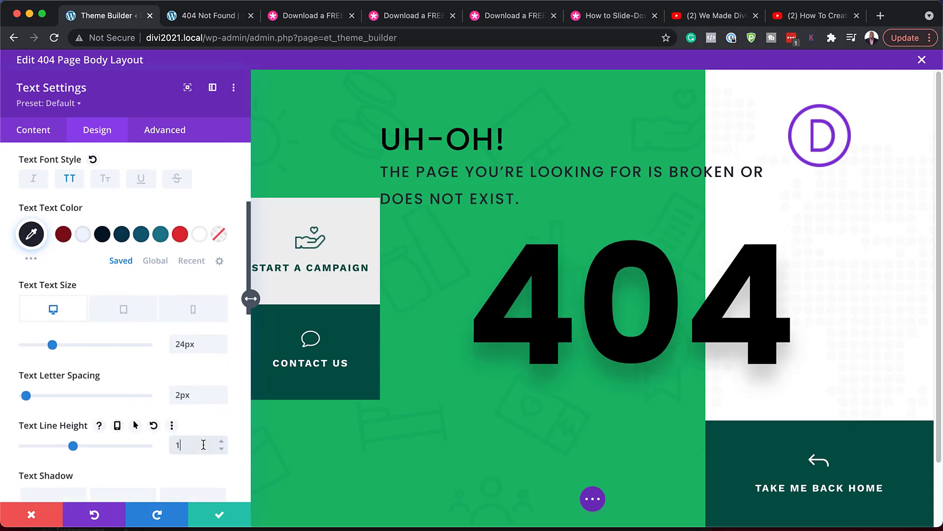
pyautogui.write('em')
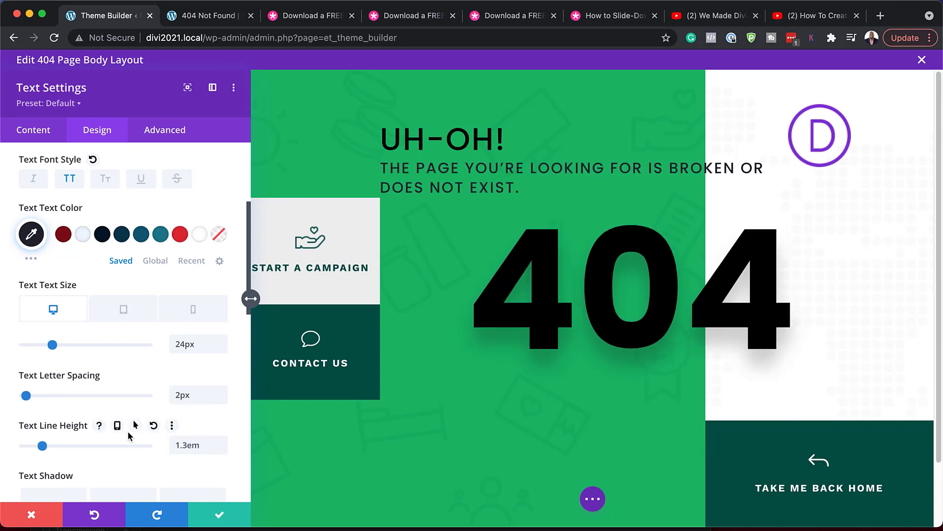
pyautogui.scroll(-3)
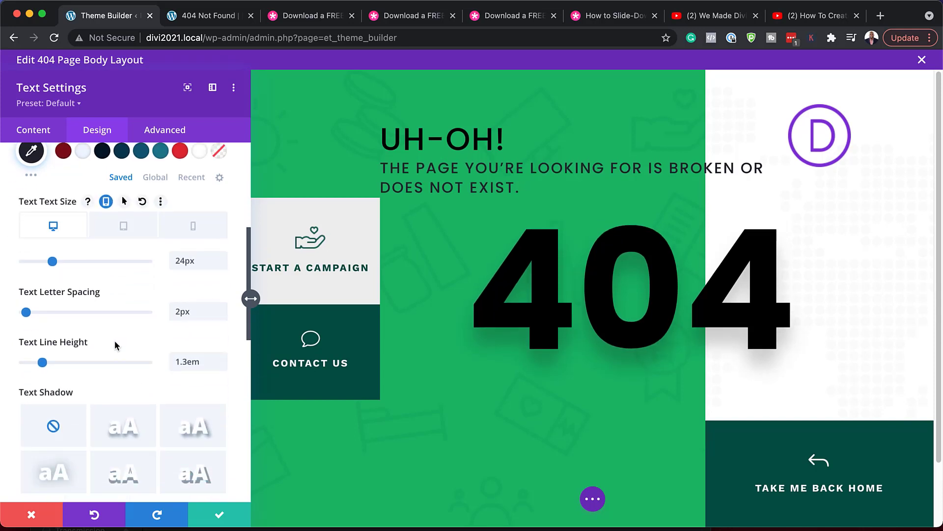
pyautogui.scroll(3)
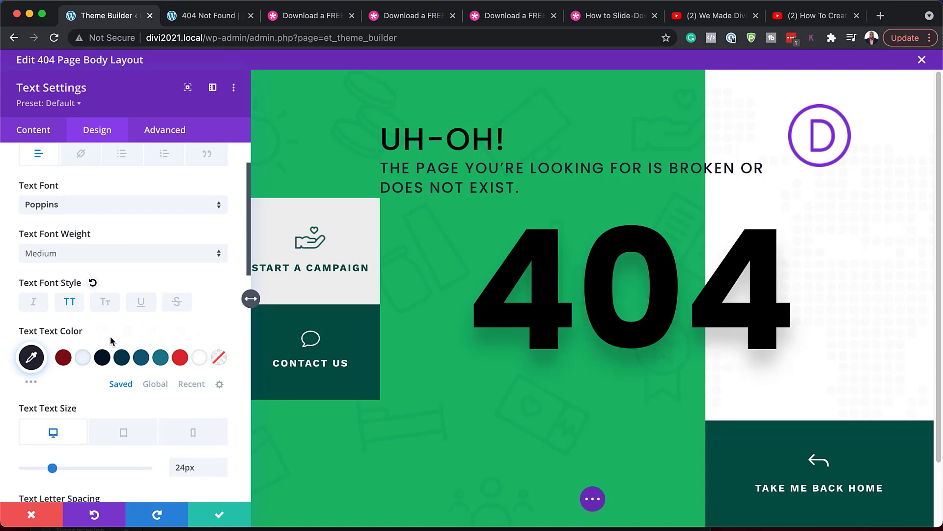
pyautogui.click(123, 252)
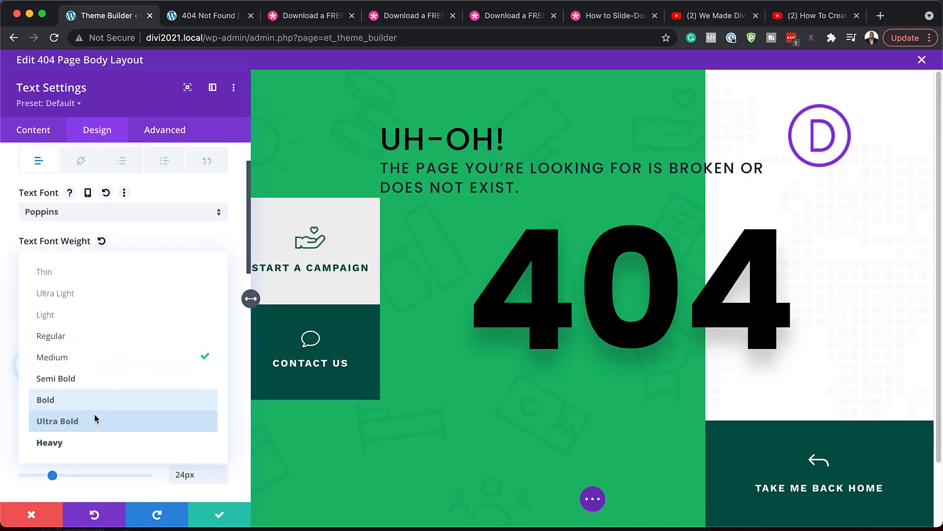
pyautogui.click(45, 399)
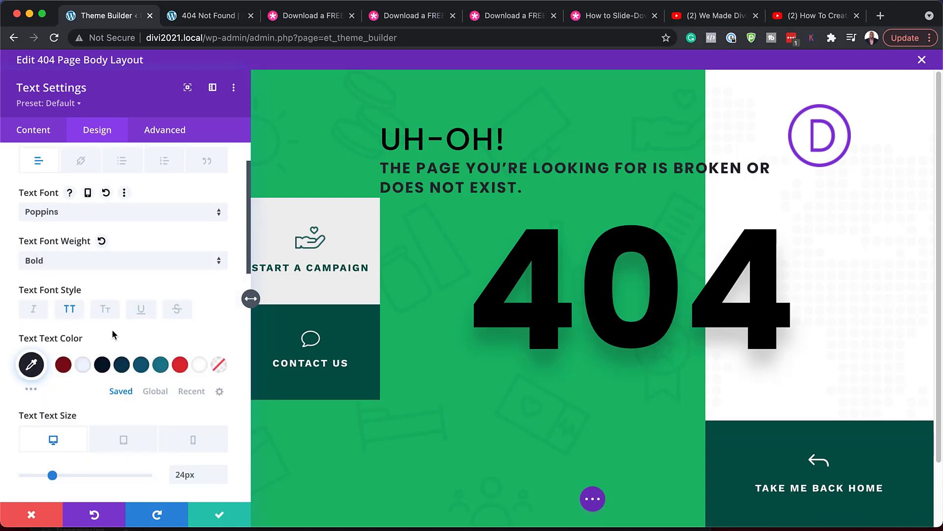
pyautogui.click(179, 364)
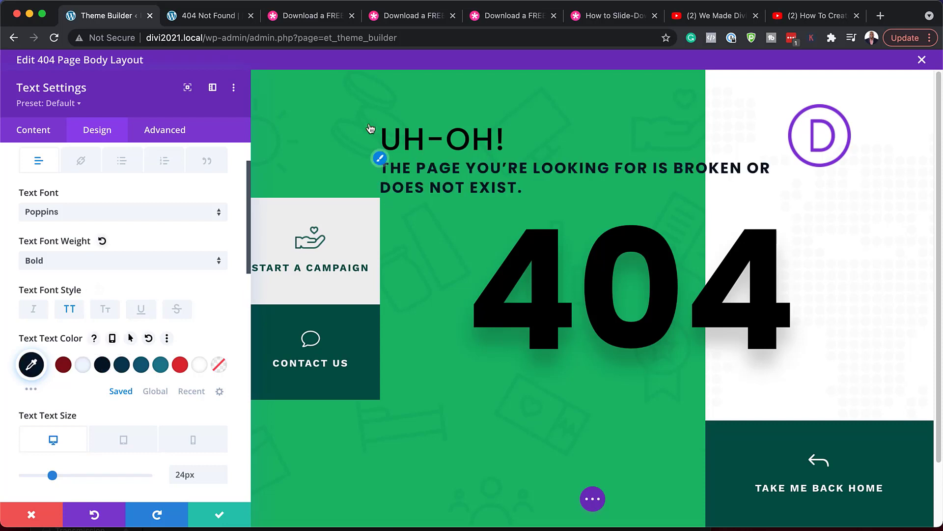
pyautogui.moveTo(492, 285)
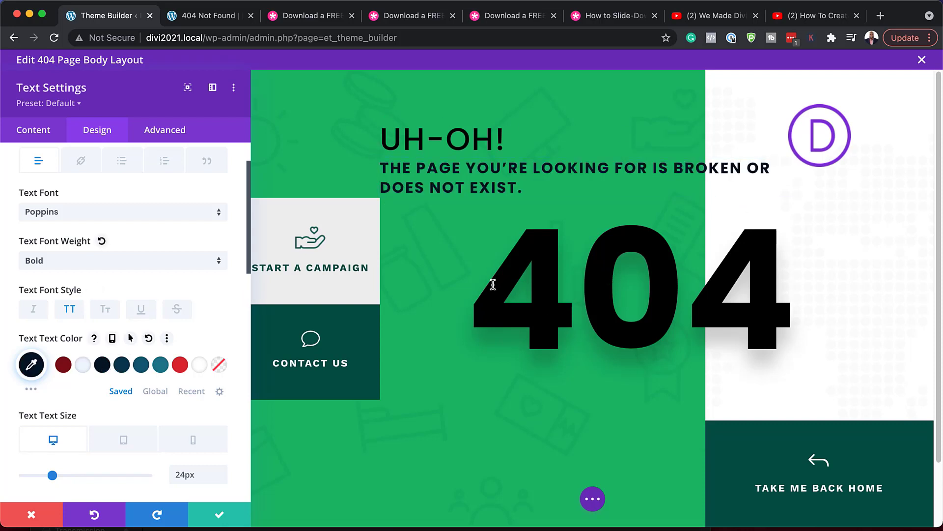
pyautogui.moveTo(83, 364)
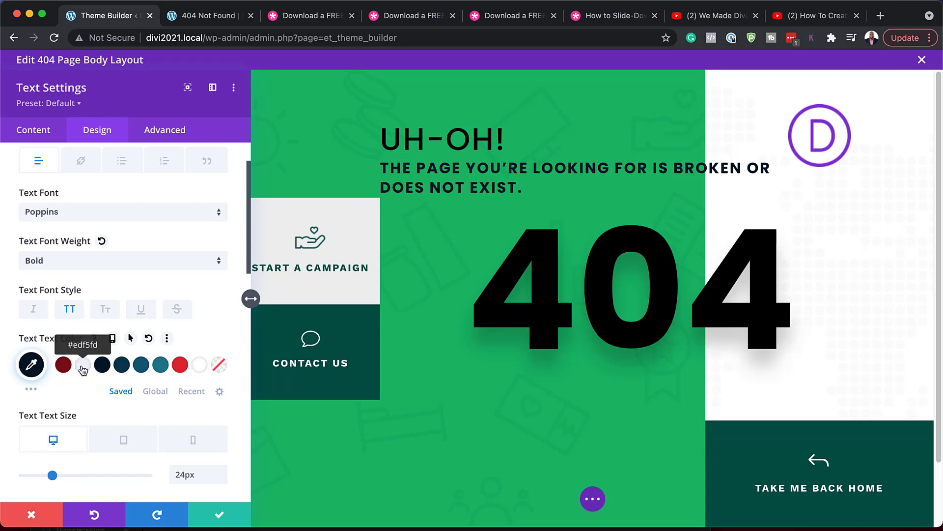
pyautogui.click(82, 365)
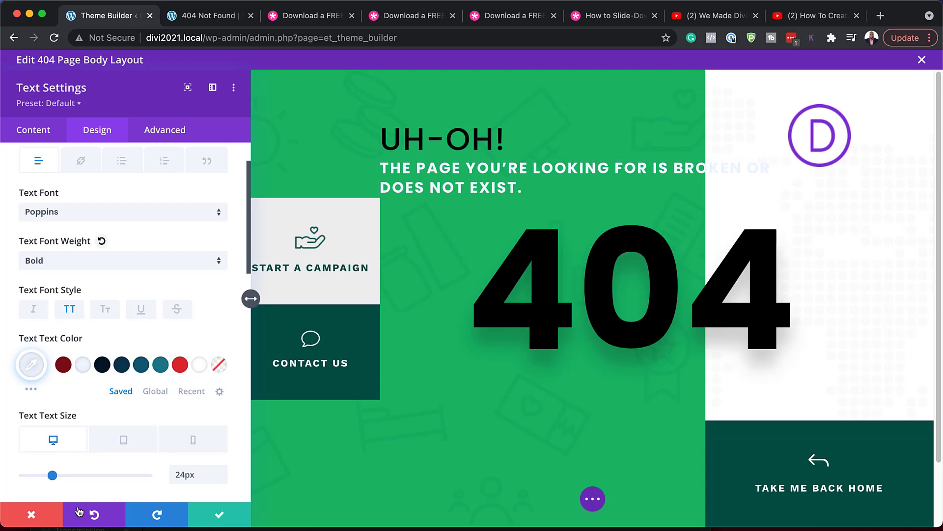
pyautogui.click(218, 515)
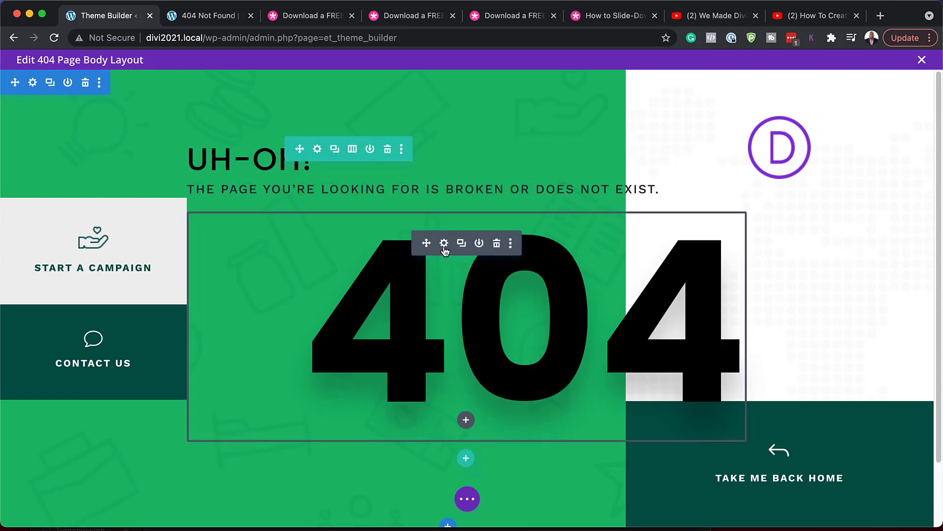
pyautogui.click(443, 243)
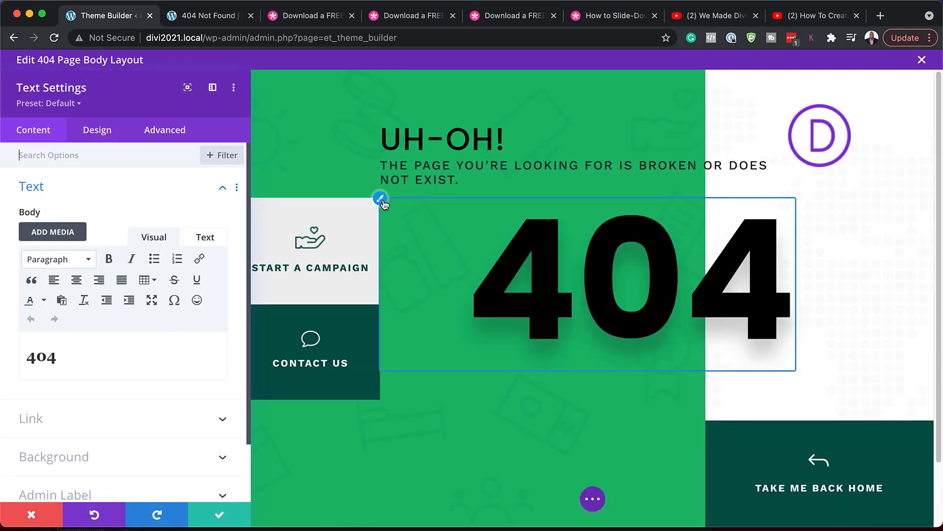
pyautogui.click(96, 129)
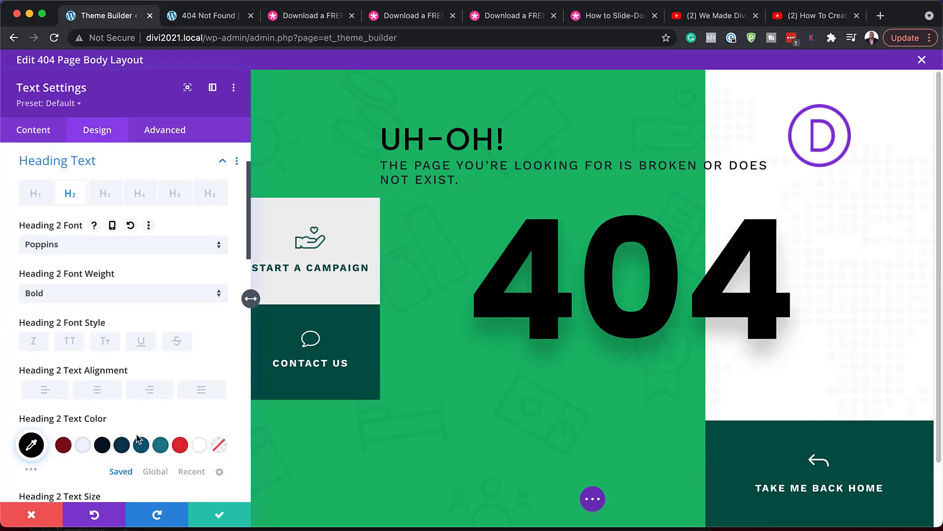
pyautogui.click(199, 445)
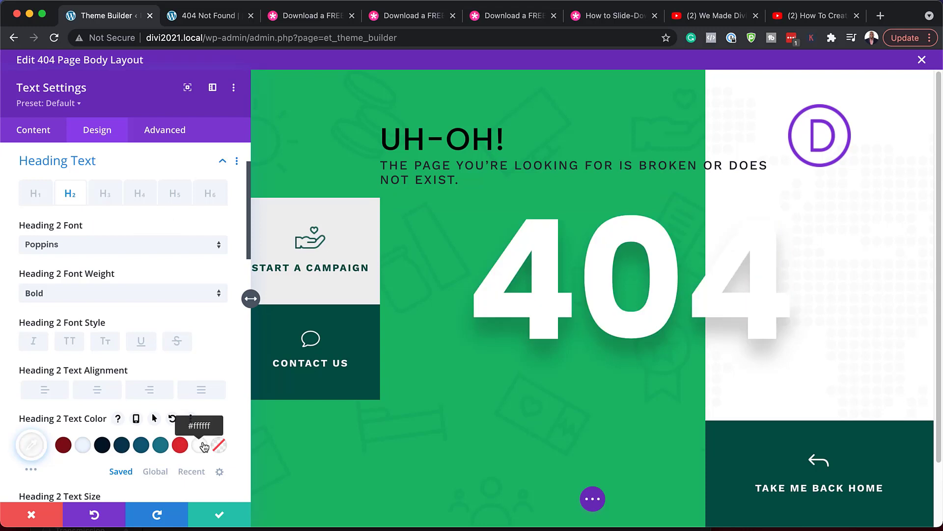
pyautogui.moveTo(90, 249)
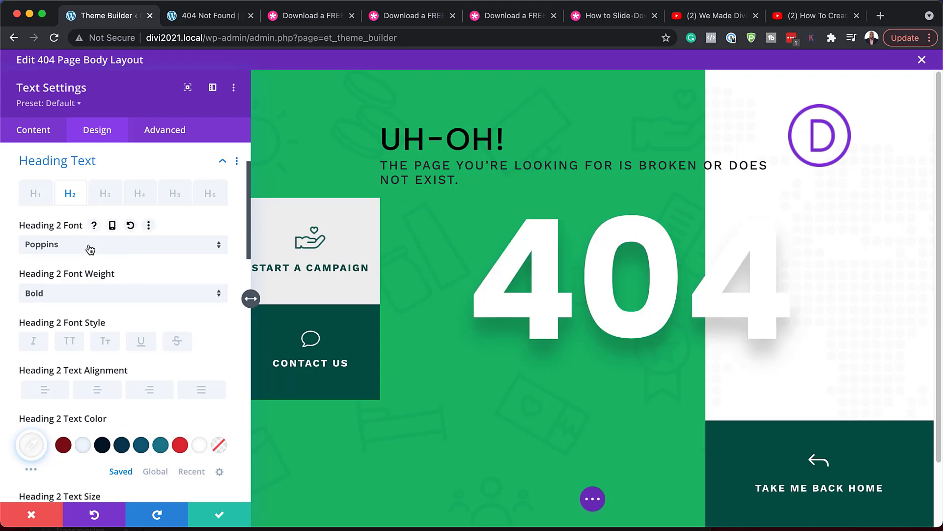
pyautogui.click(31, 514)
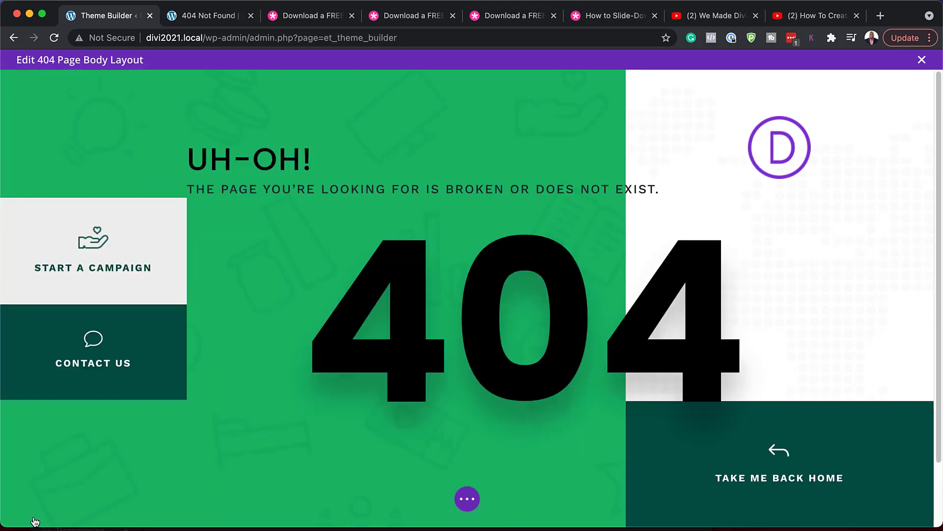
pyautogui.scroll(-3)
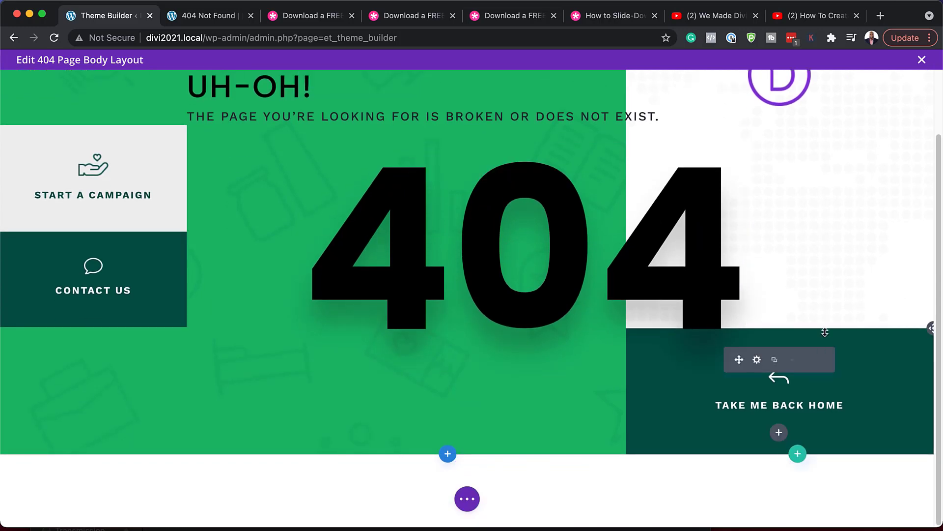
pyautogui.moveTo(756, 359)
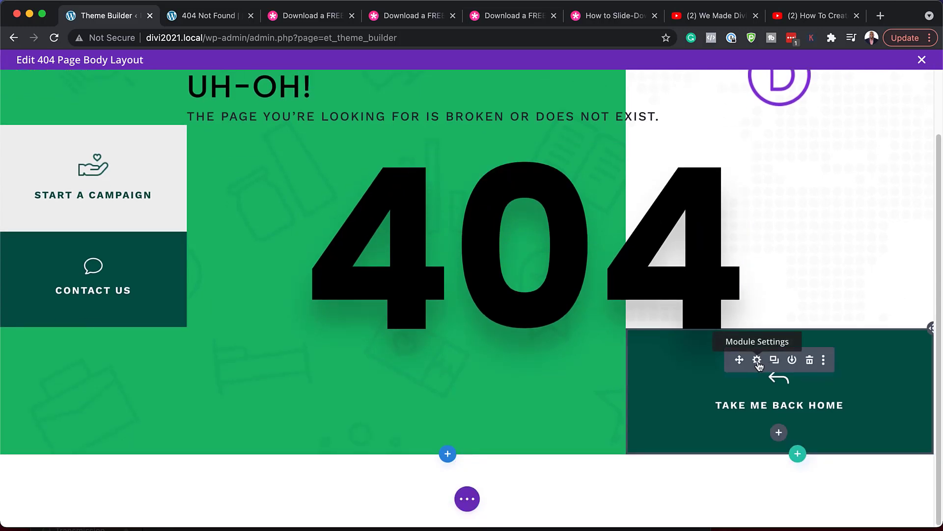
pyautogui.click(756, 360)
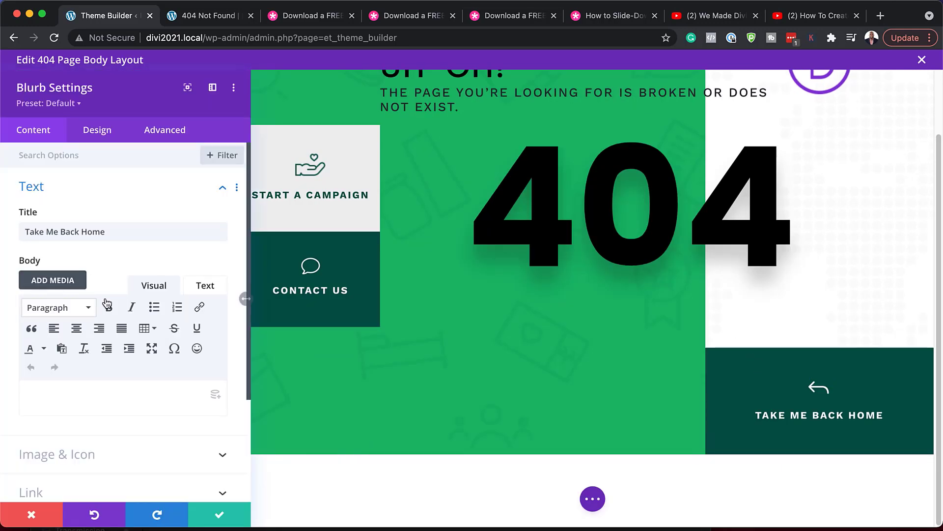
pyautogui.scroll(-3)
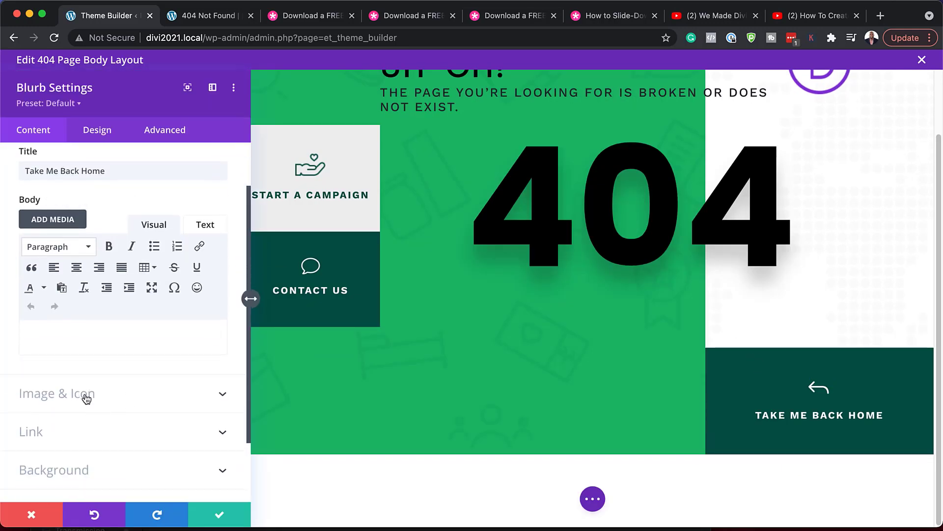
pyautogui.click(56, 393)
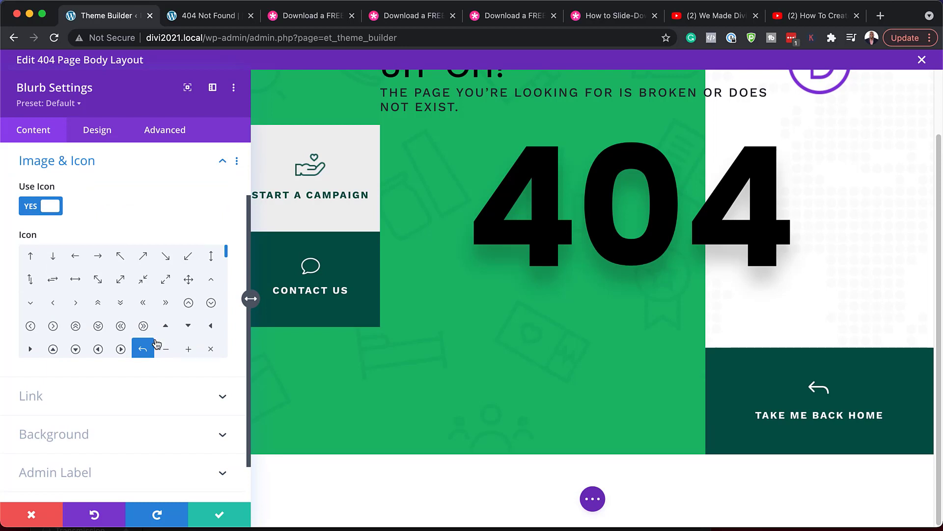
pyautogui.moveTo(148, 352)
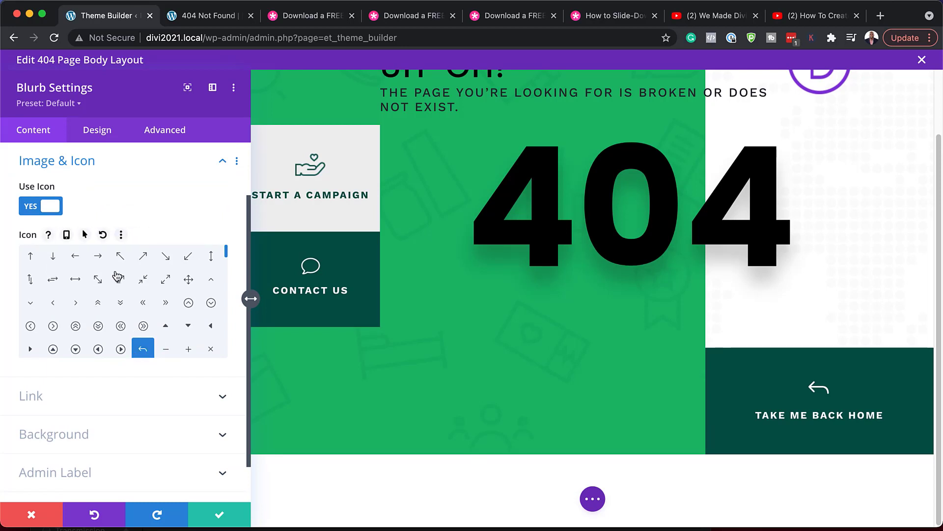
pyautogui.click(120, 256)
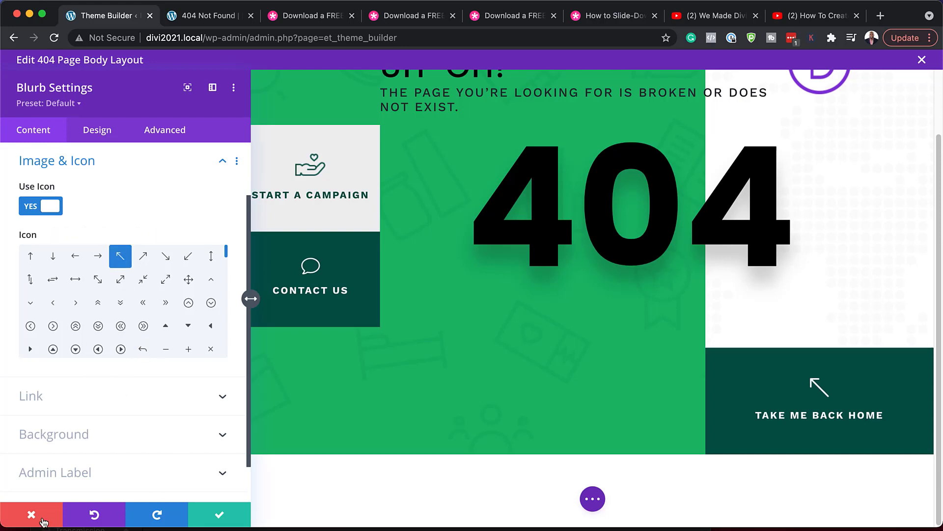
pyautogui.click(31, 514)
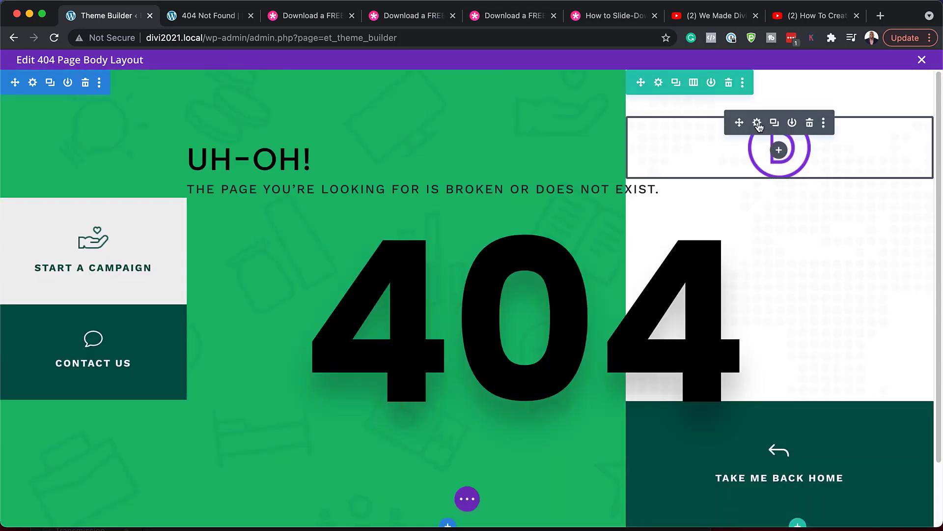
# - Give the logo Image module a 20% width under Design > Sizing
pyautogui.click(758, 123)
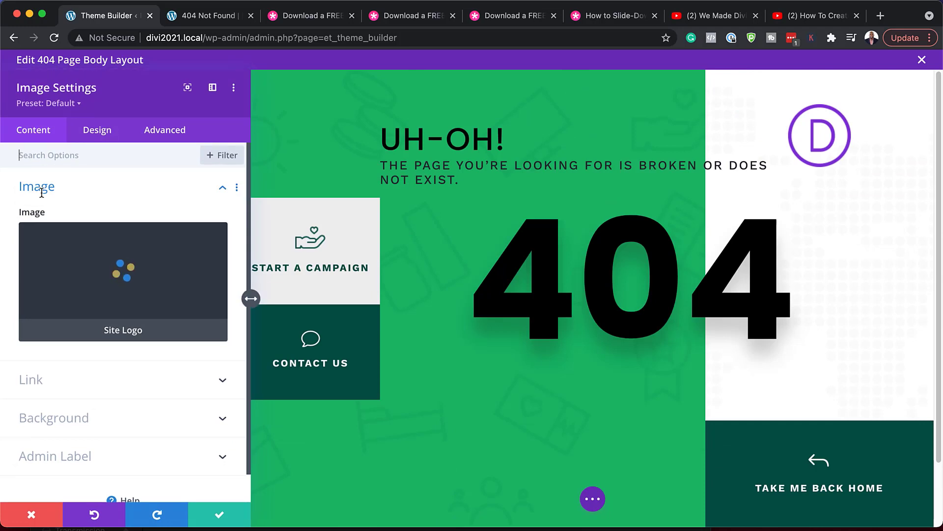
pyautogui.moveTo(163, 268)
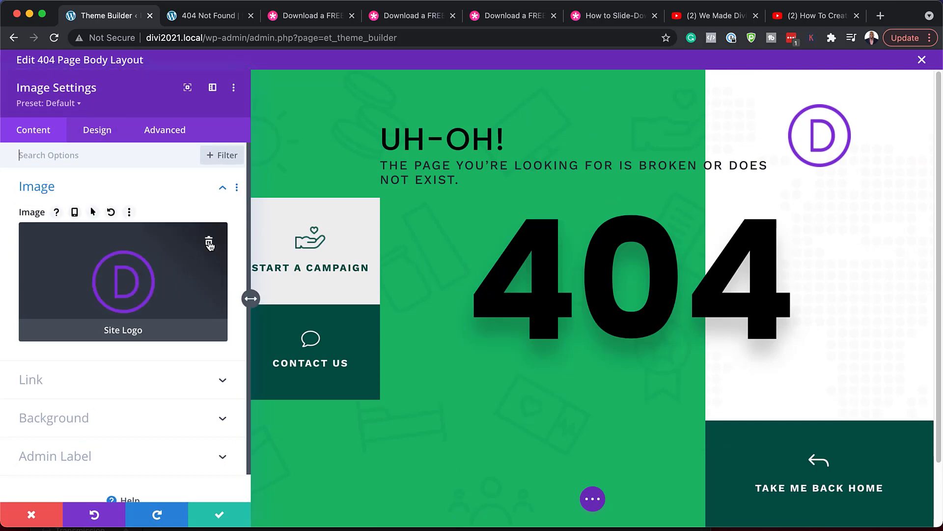
pyautogui.moveTo(173, 235)
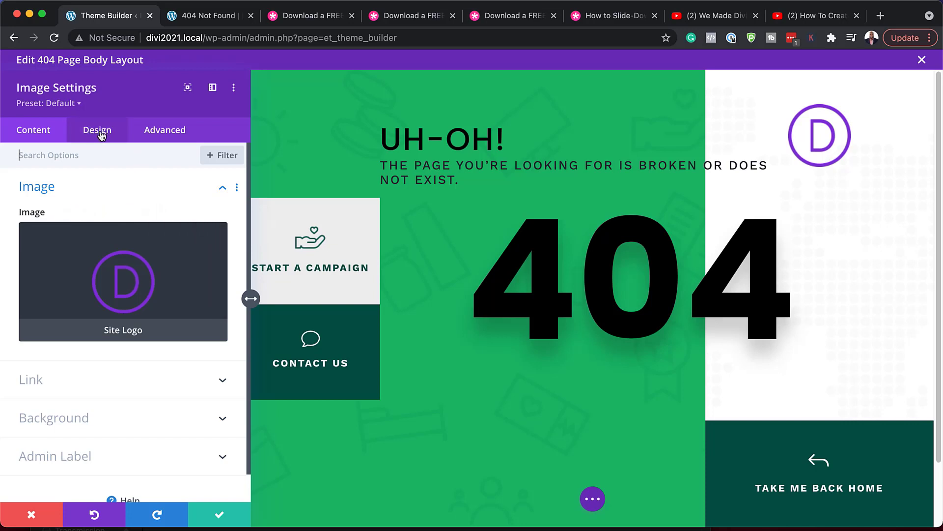
pyautogui.click(97, 129)
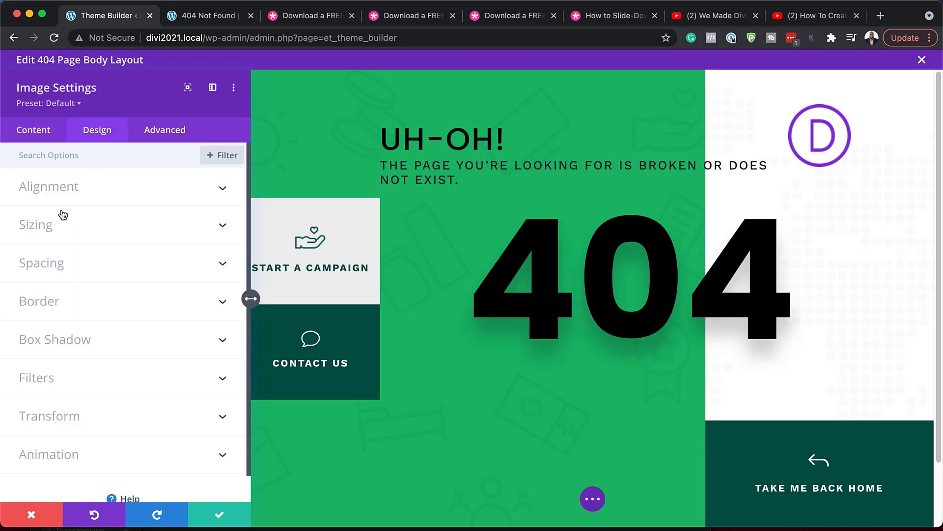
pyautogui.click(35, 224)
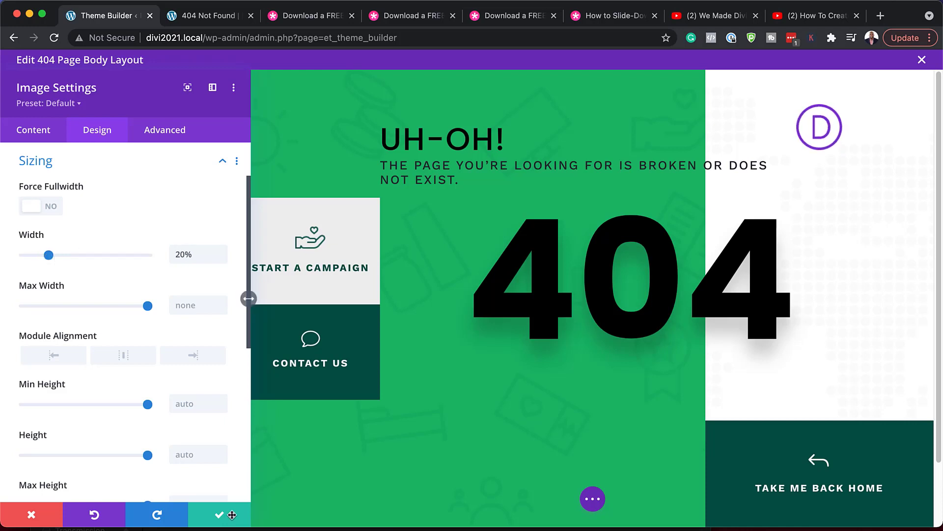
pyautogui.moveTo(228, 518)
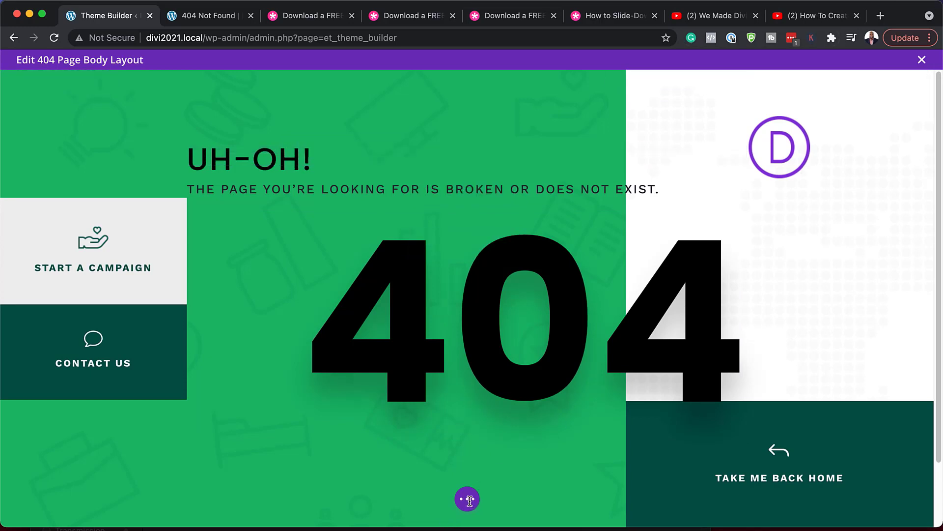
# - Save the 404 body layout, exit the builder, and save Theme Builder changes
pyautogui.click(467, 498)
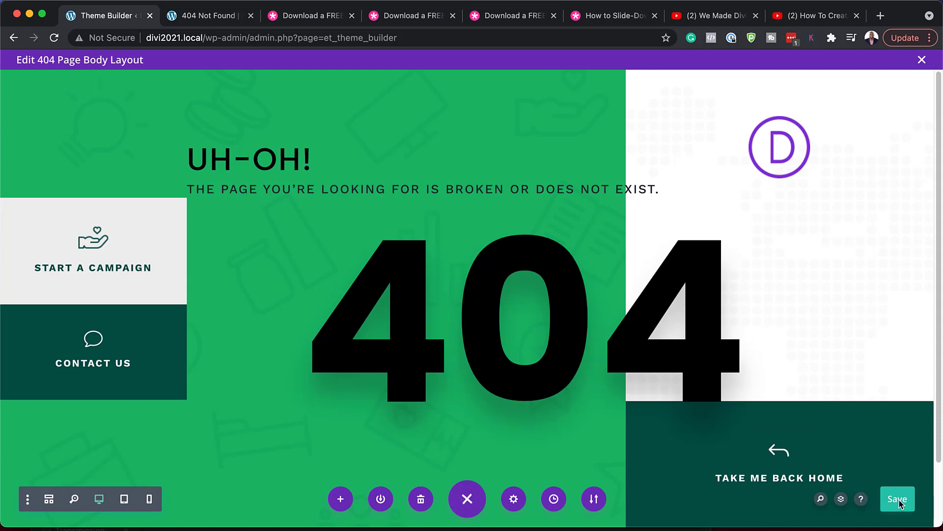
pyautogui.click(897, 499)
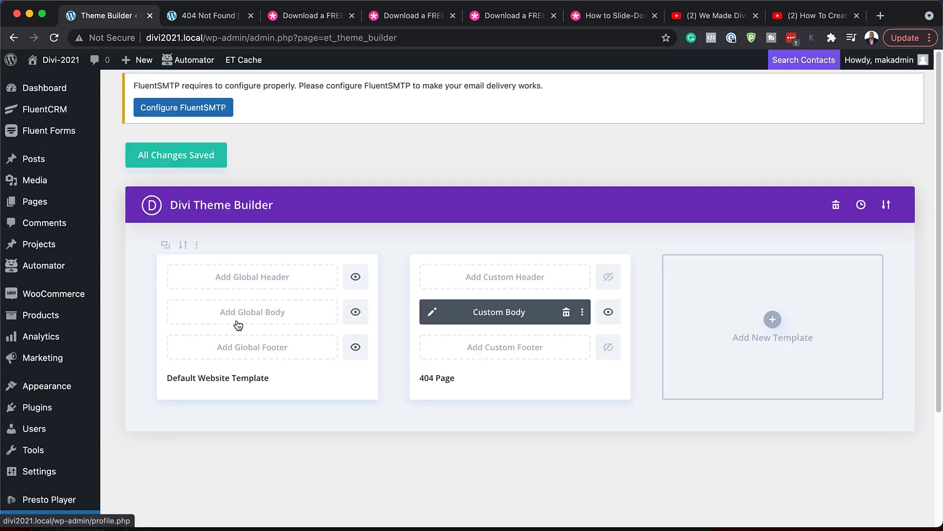
pyautogui.click(176, 155)
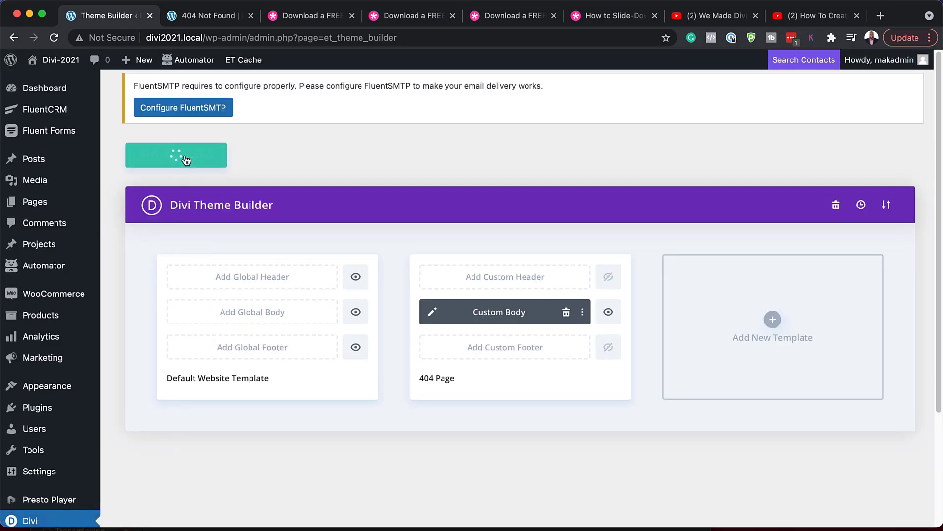
pyautogui.click(176, 155)
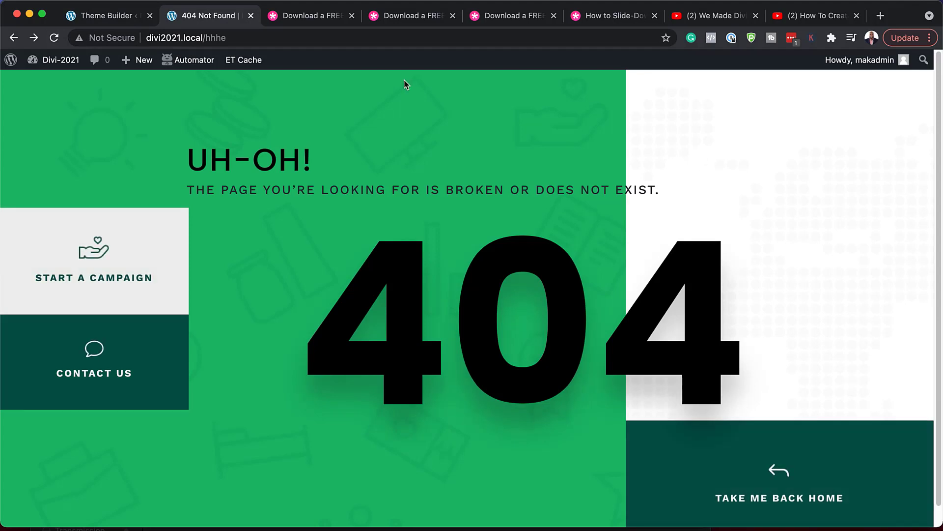
pyautogui.moveTo(443, 207)
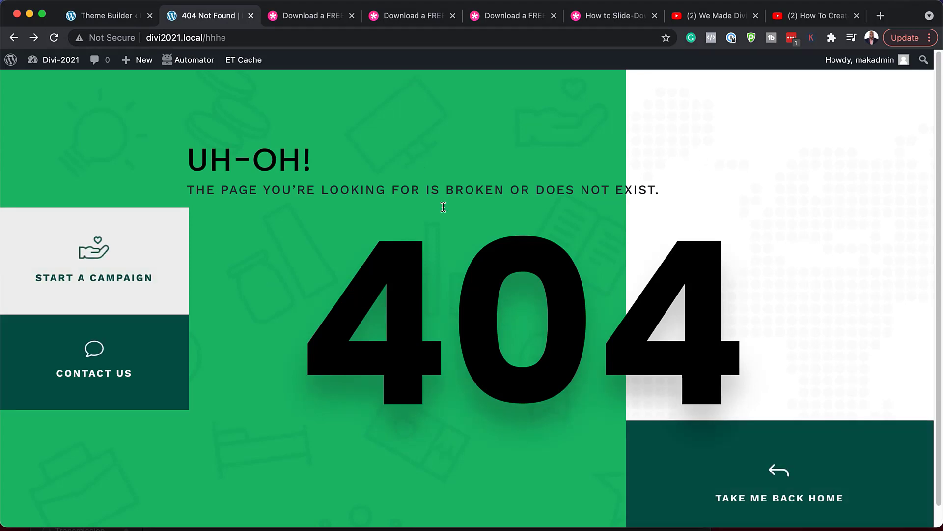
pyautogui.moveTo(434, 212)
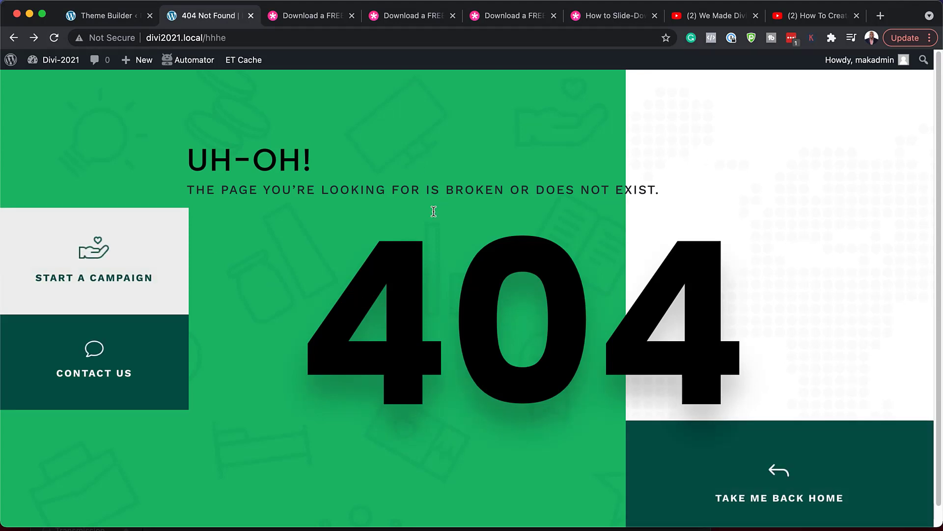
pyautogui.moveTo(573, 266)
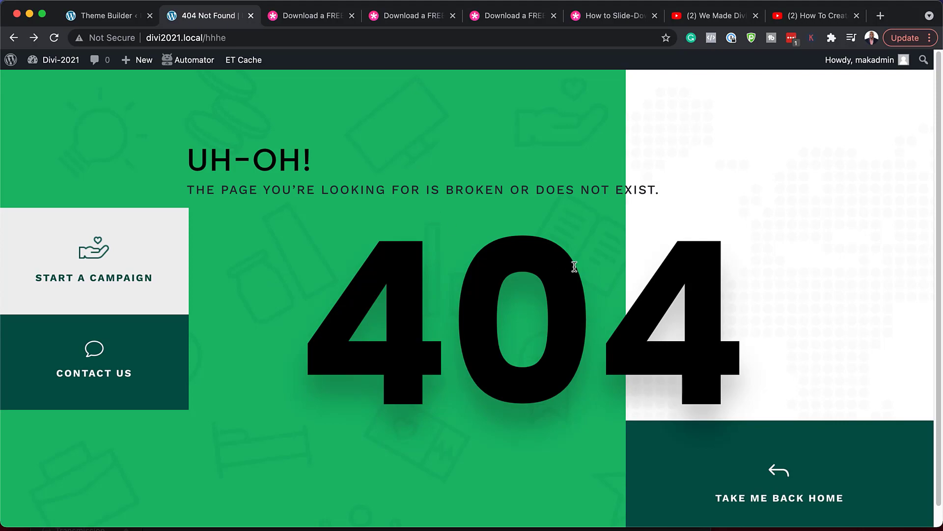